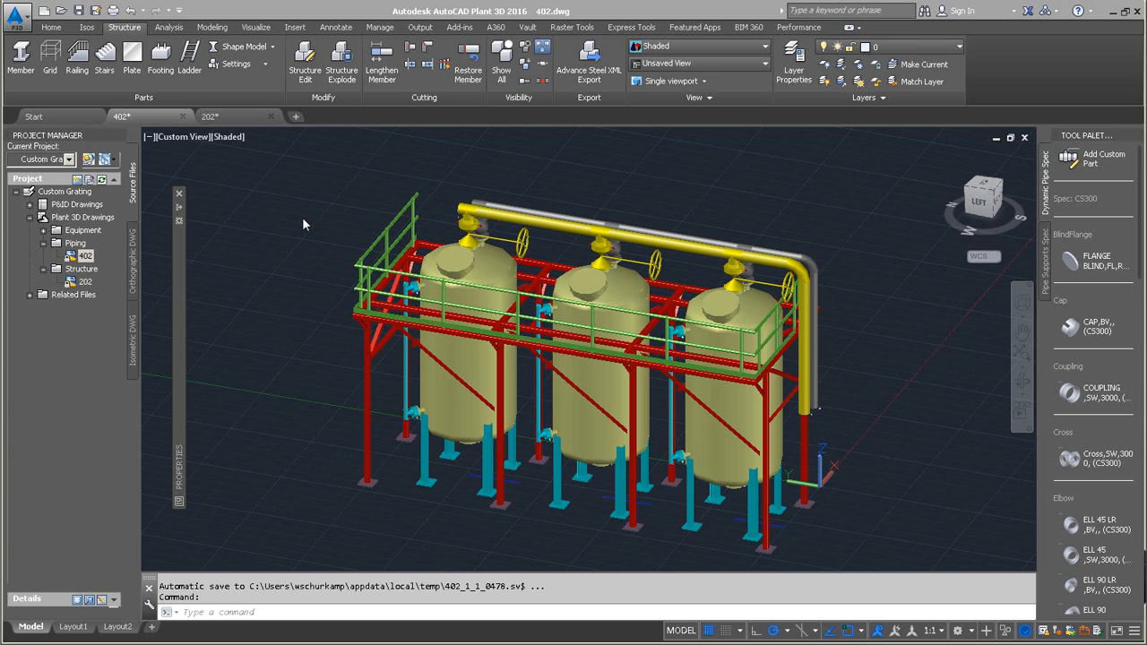
mouse_move(324, 226)
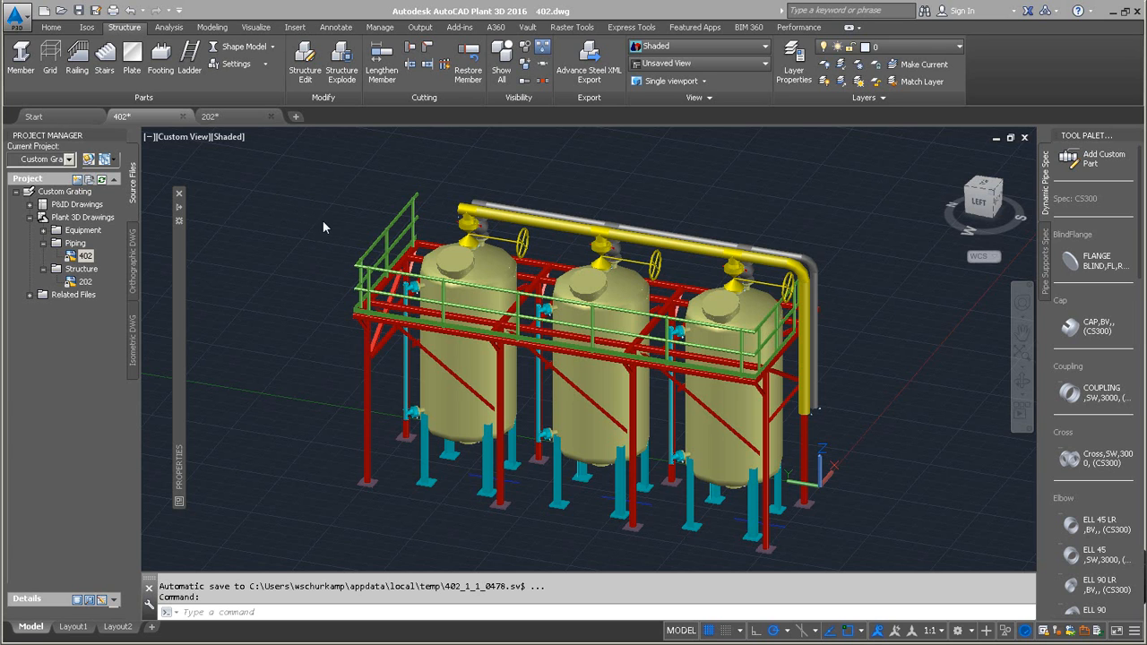
mouse_move(322, 179)
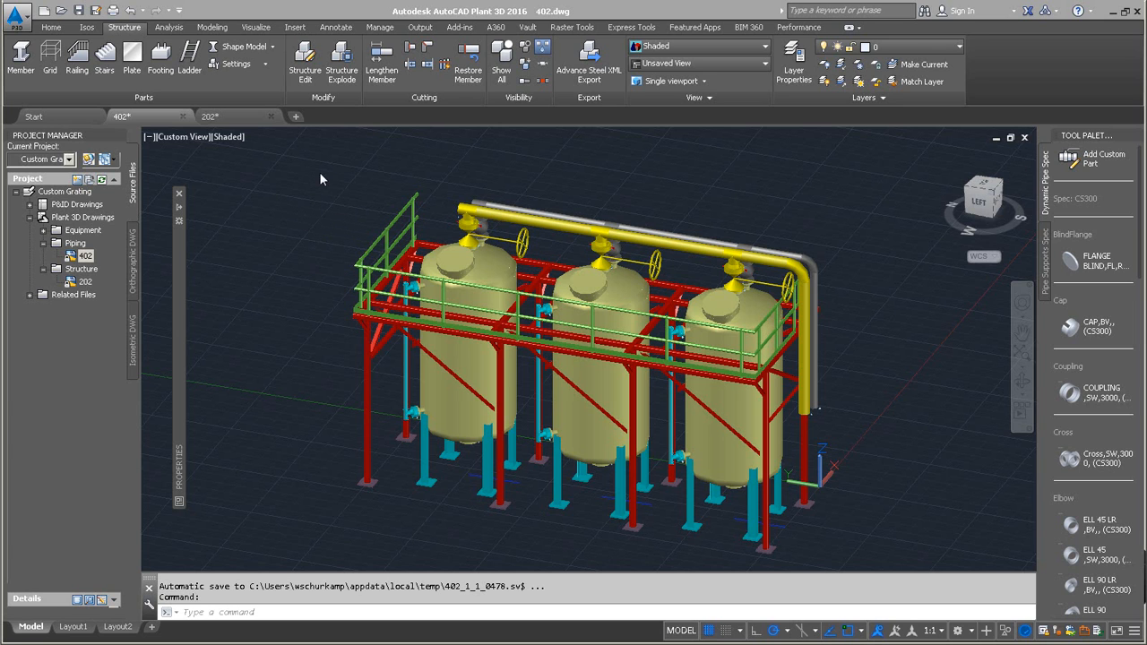
mouse_move(333, 193)
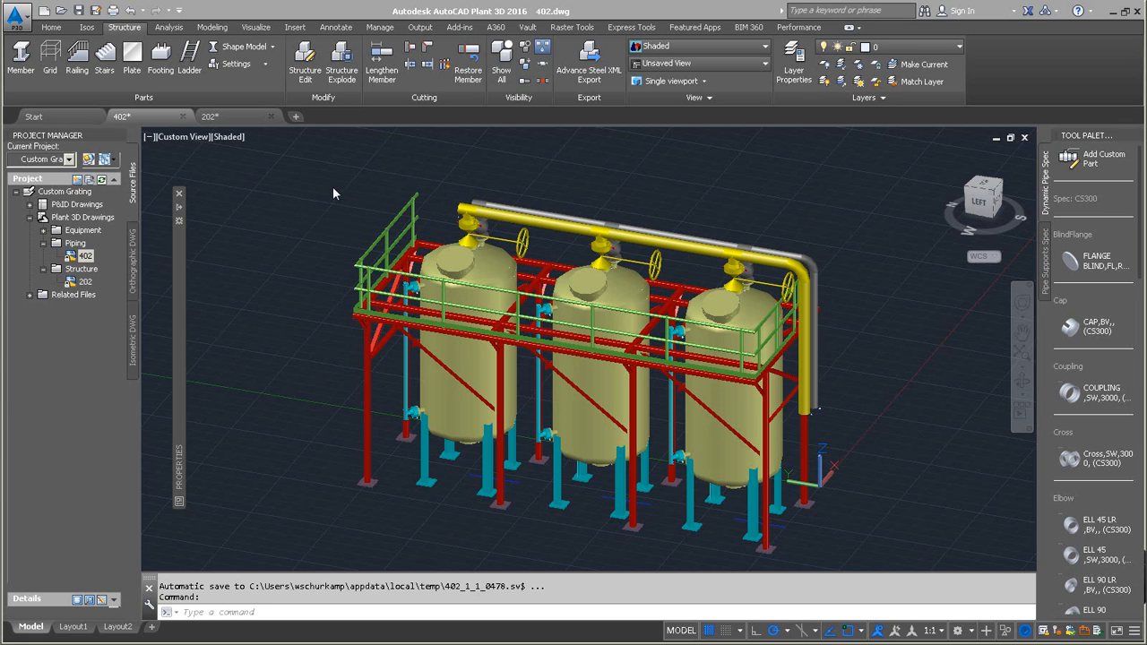
mouse_move(333, 197)
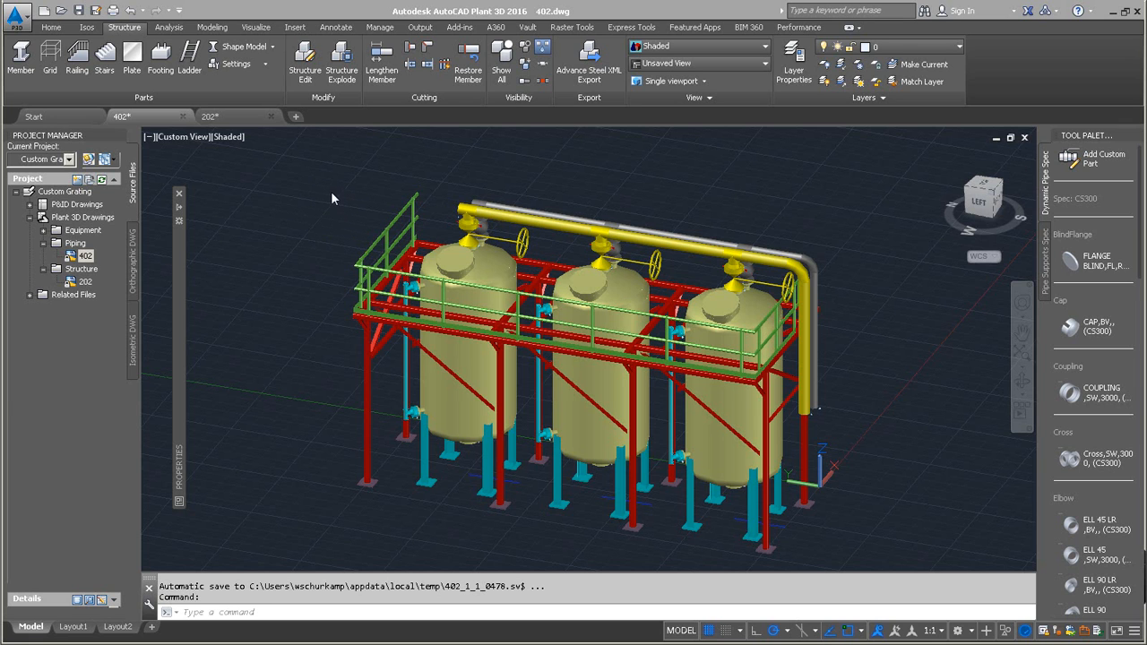
mouse_move(322, 219)
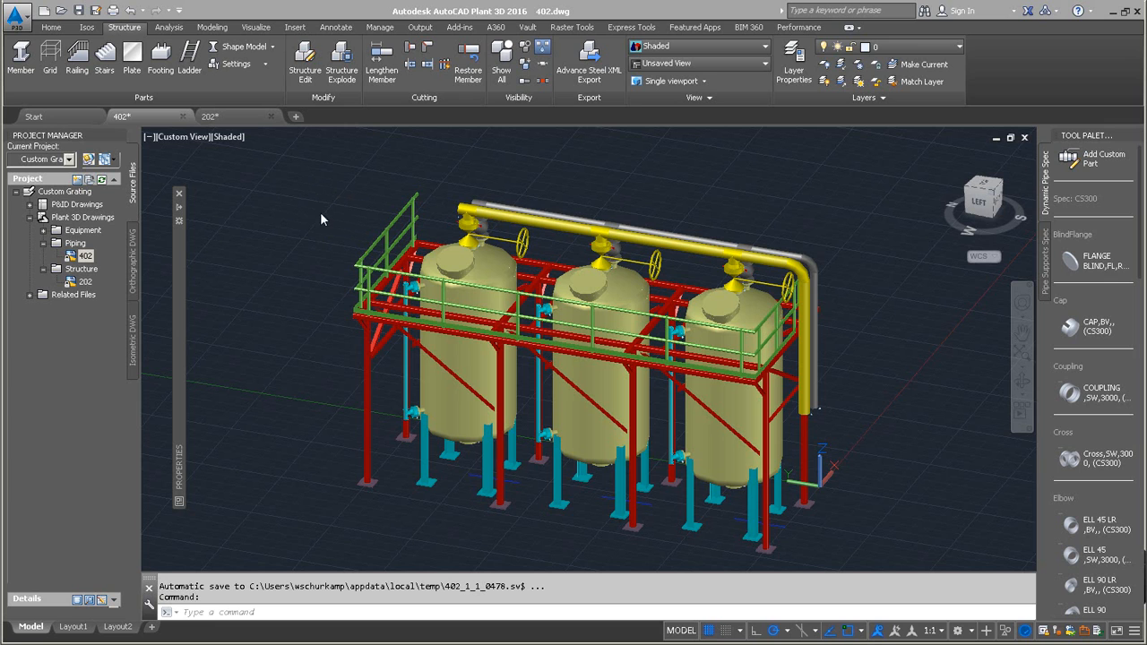
mouse_move(283, 251)
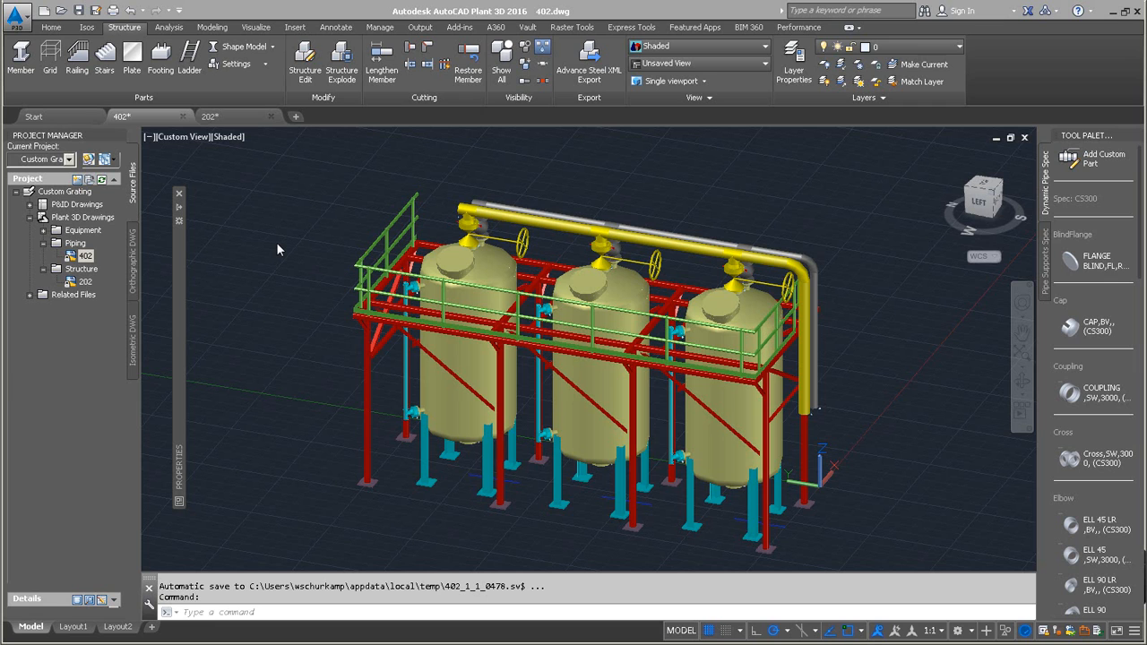
mouse_move(282, 244)
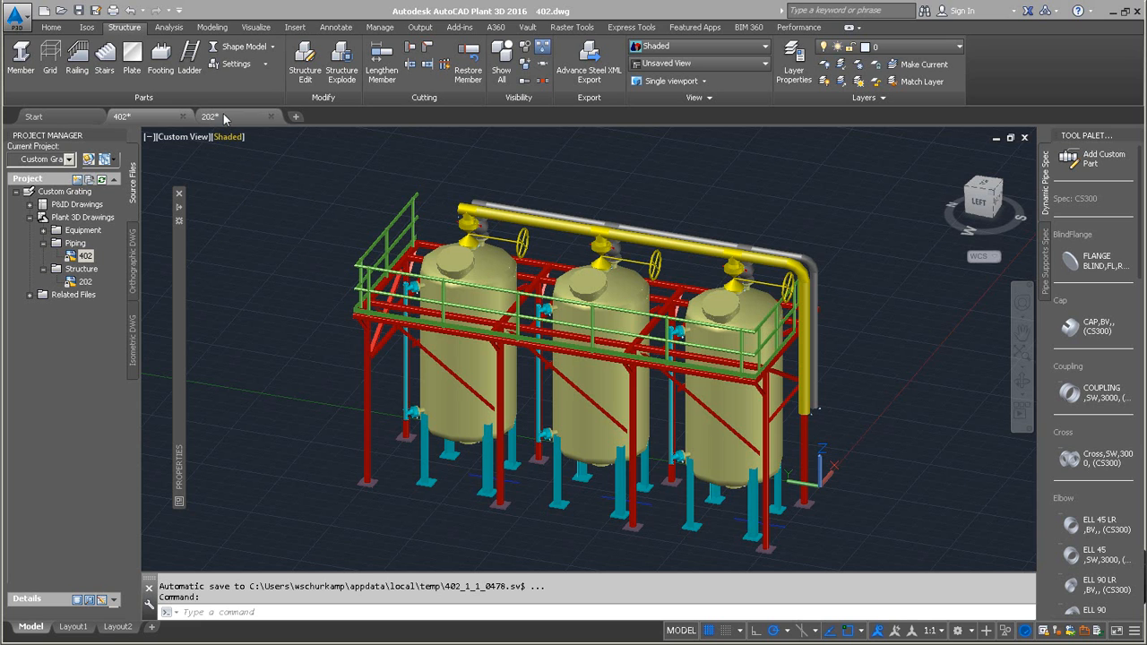
Switch to the 202 structure drawing and start Create Plate/Grate with NET grating
click(208, 116)
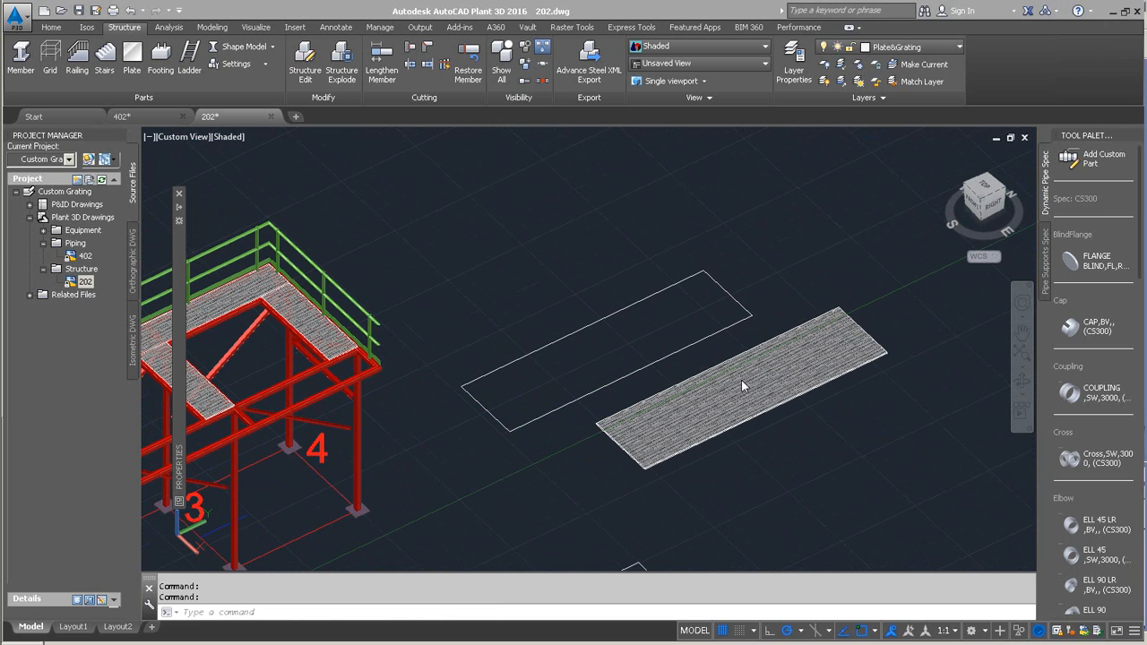
mouse_move(452, 375)
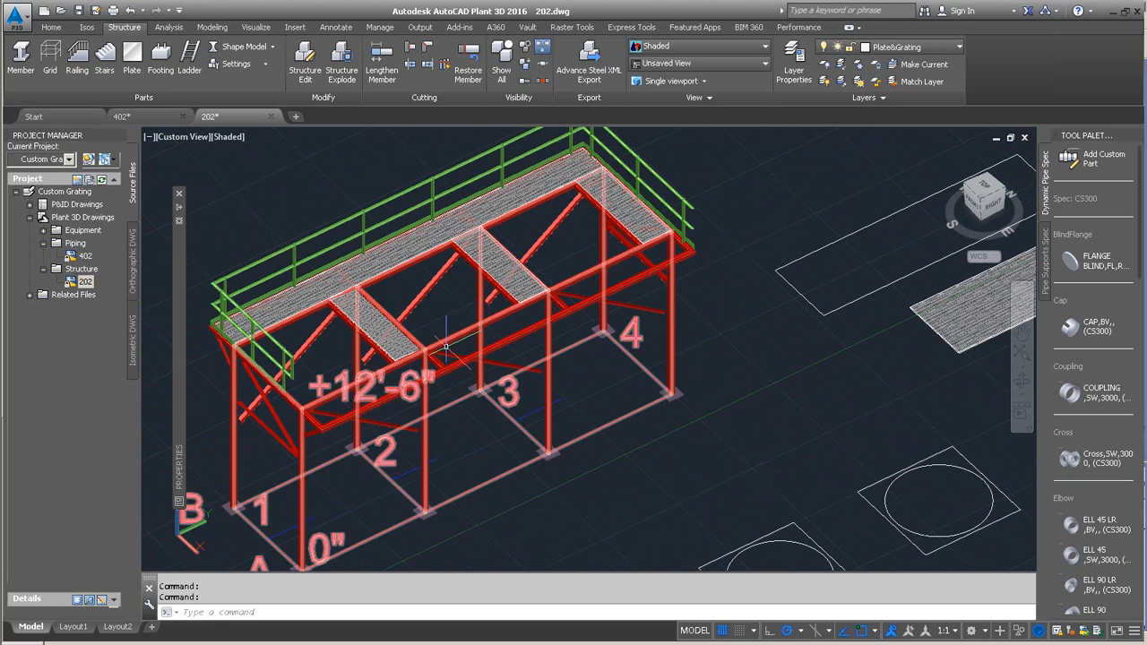
click(959, 47)
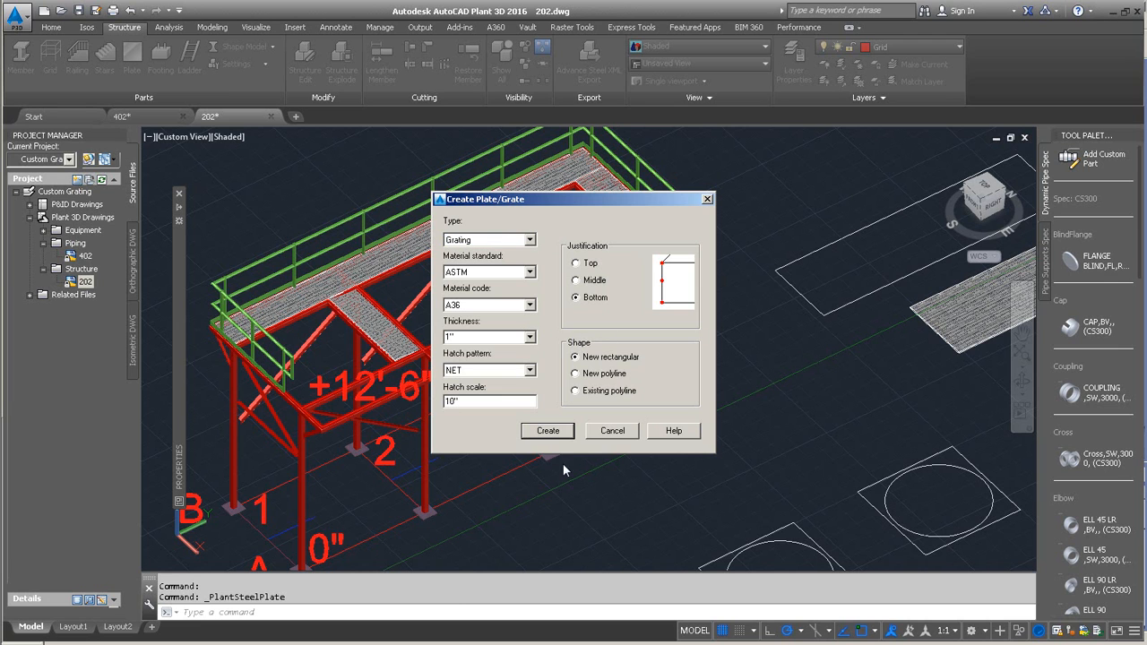
Create a rectangular NET grating plate over a bay of the platform deck
click(549, 431)
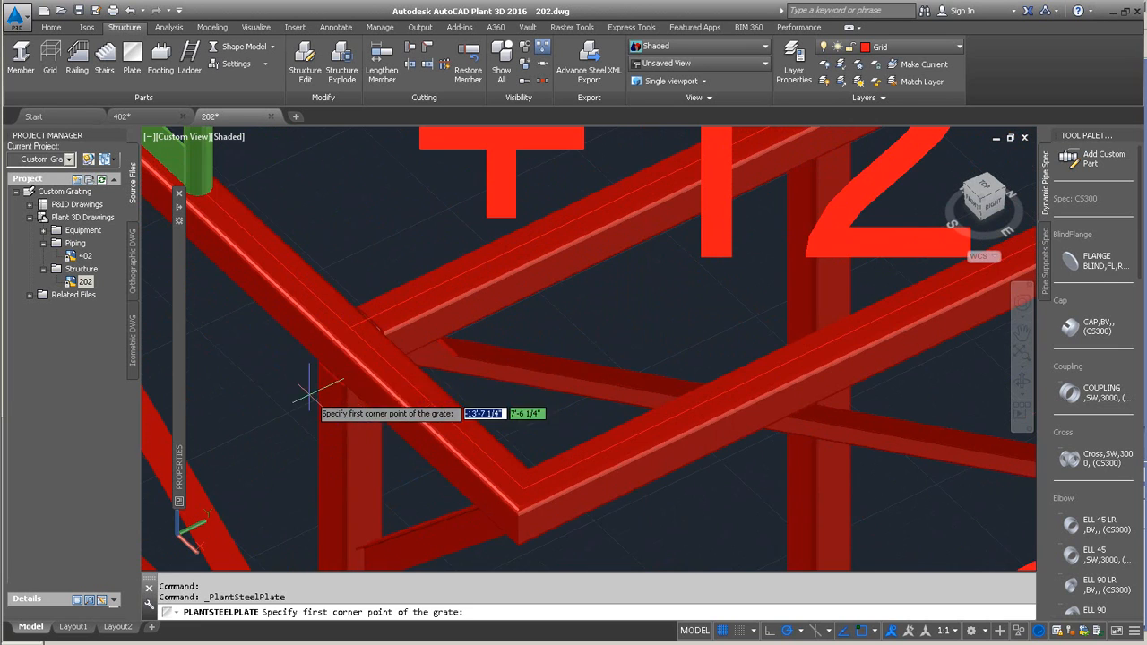
click(309, 398)
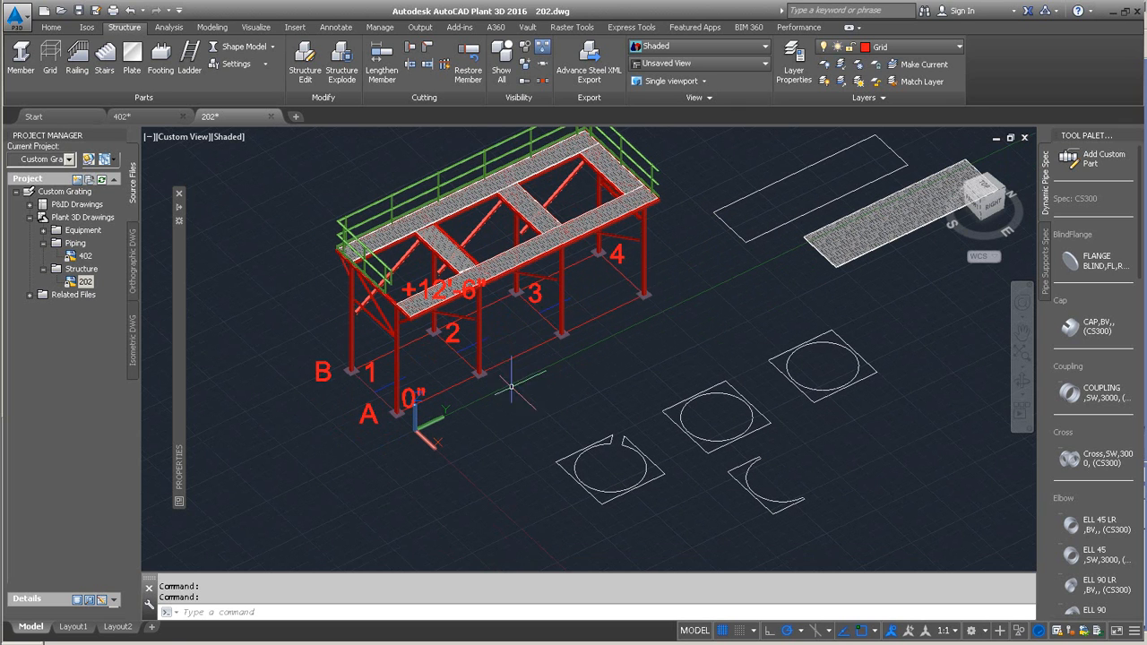
Return to the 402 tank drawing
click(118, 116)
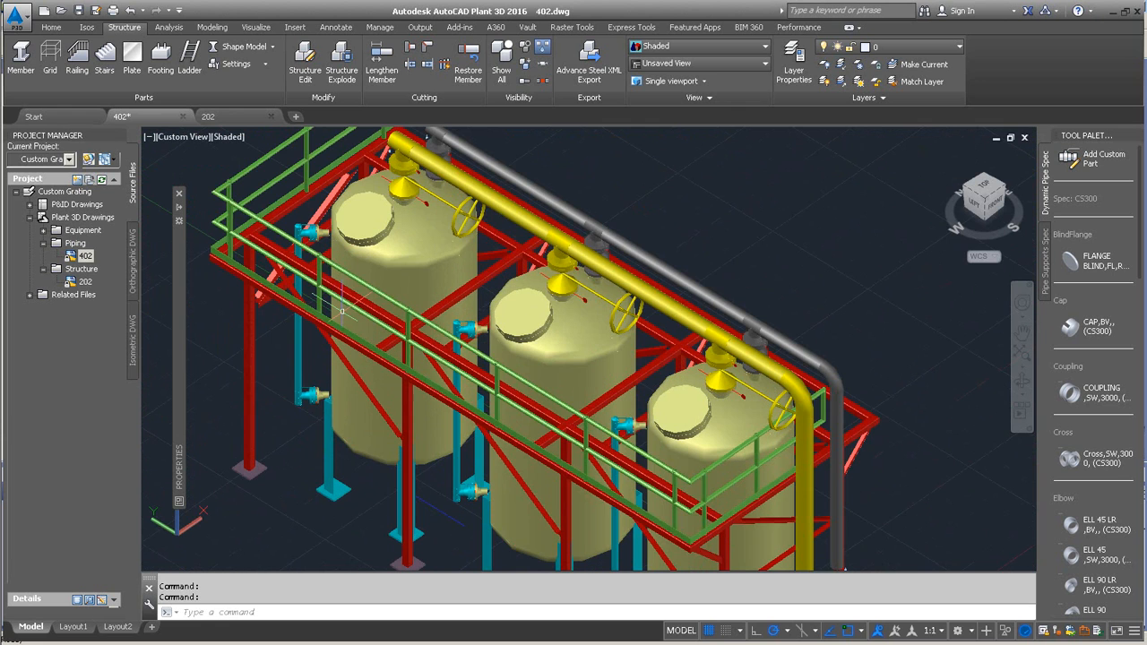
mouse_move(527, 395)
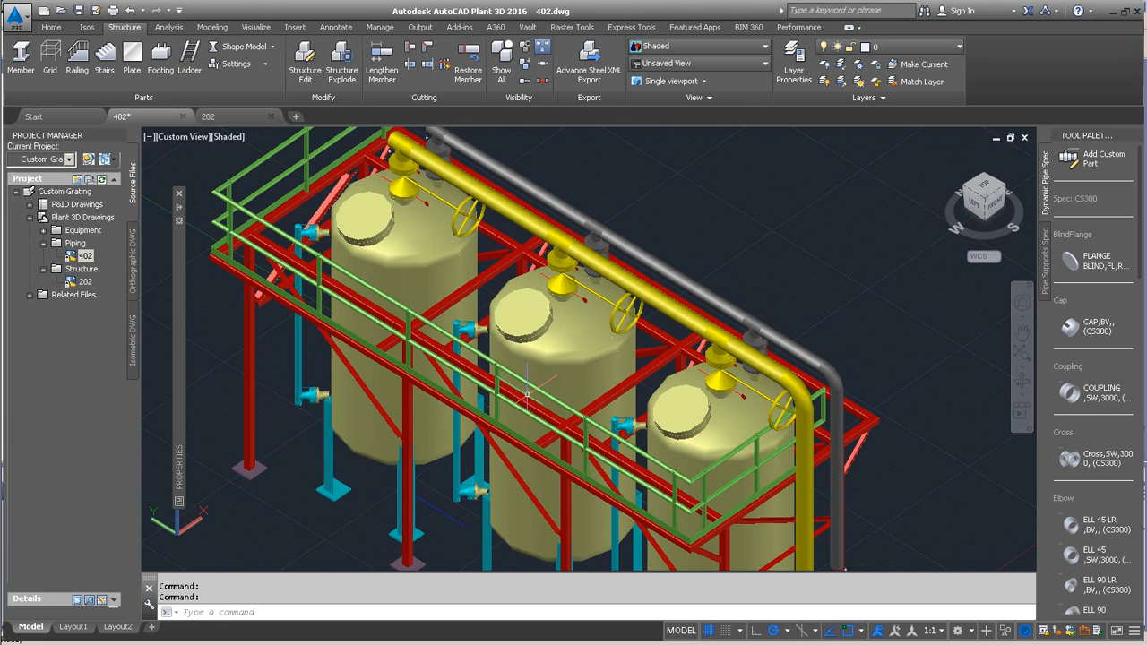
Create a NET grating plate from the existing square outline with the circular cutout in 202
click(208, 116)
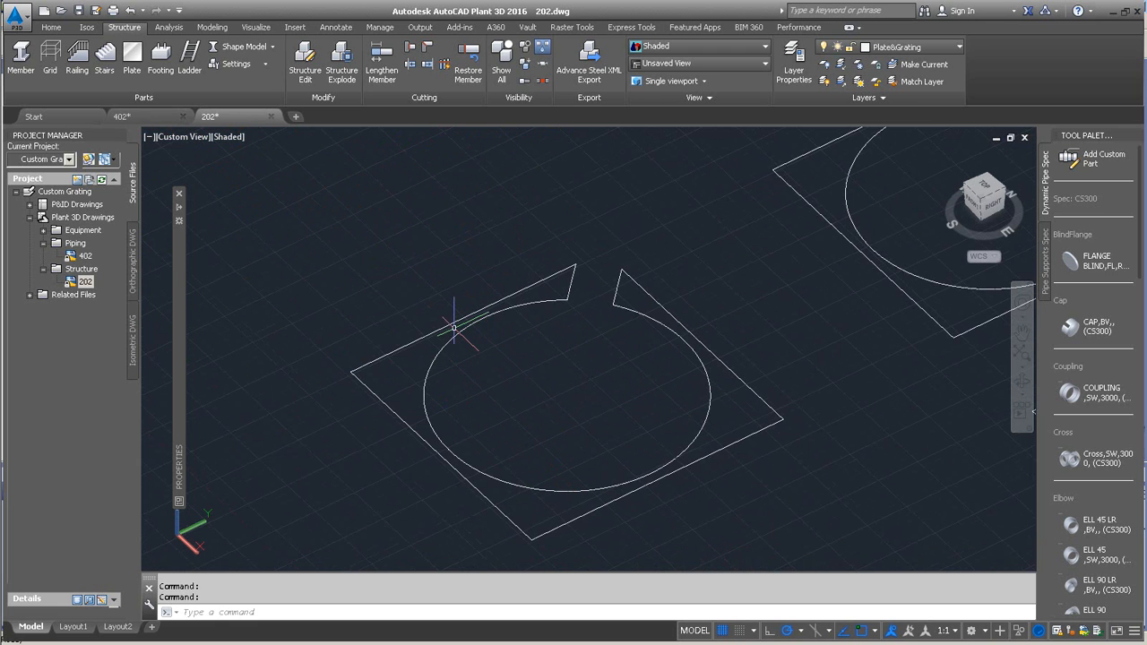
click(456, 328)
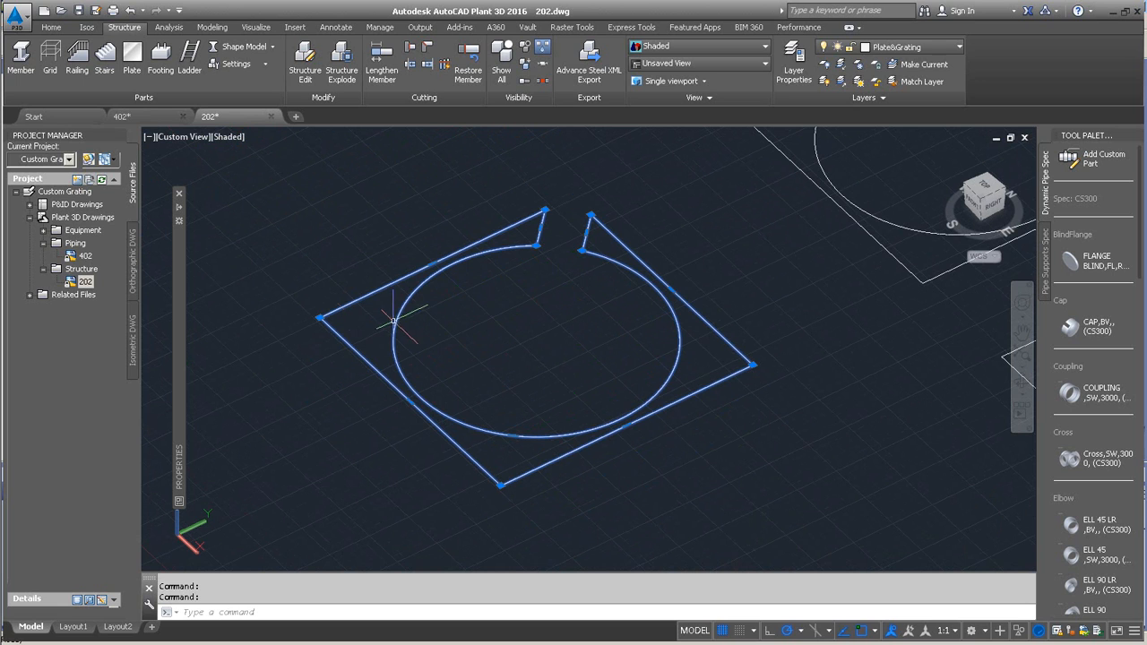
click(131, 54)
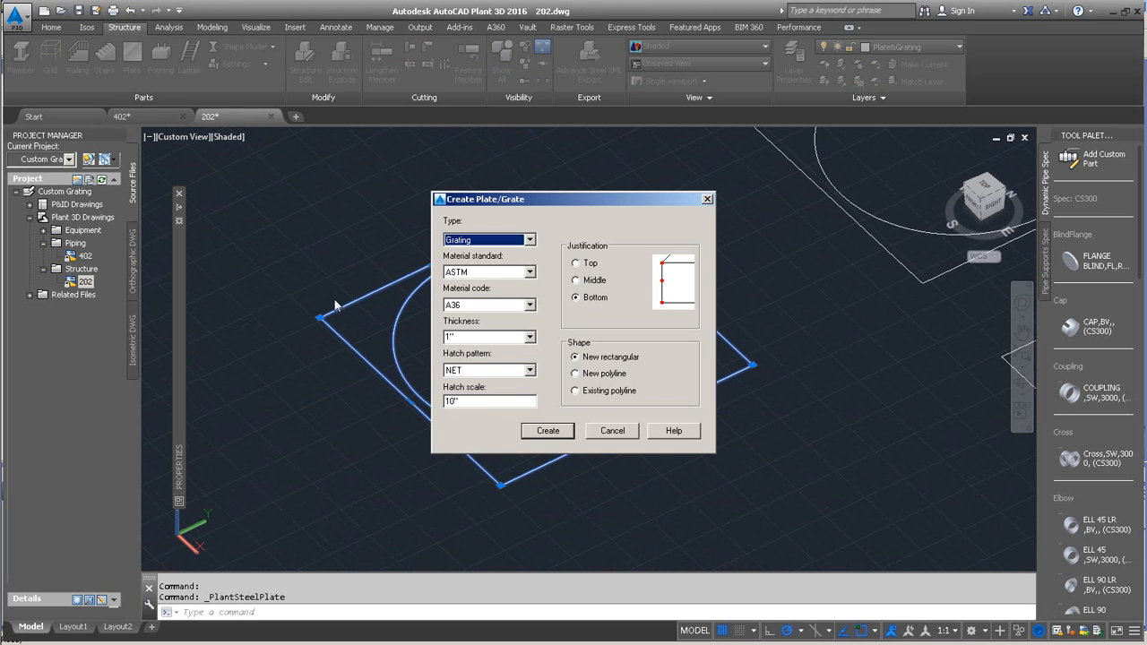
click(574, 391)
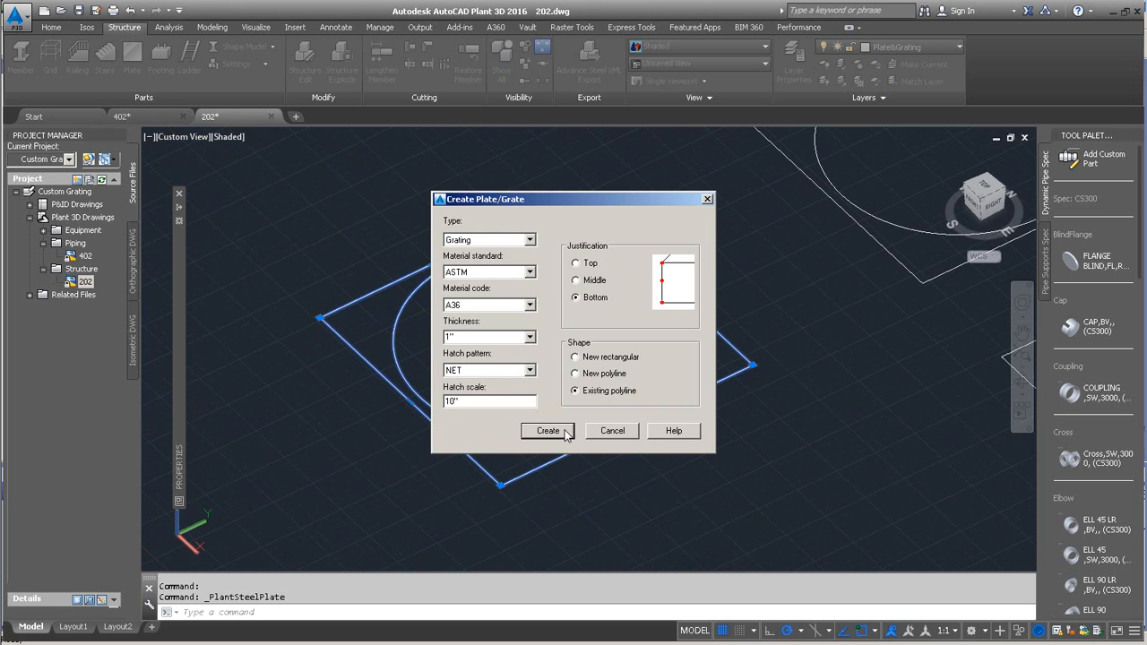
click(549, 431)
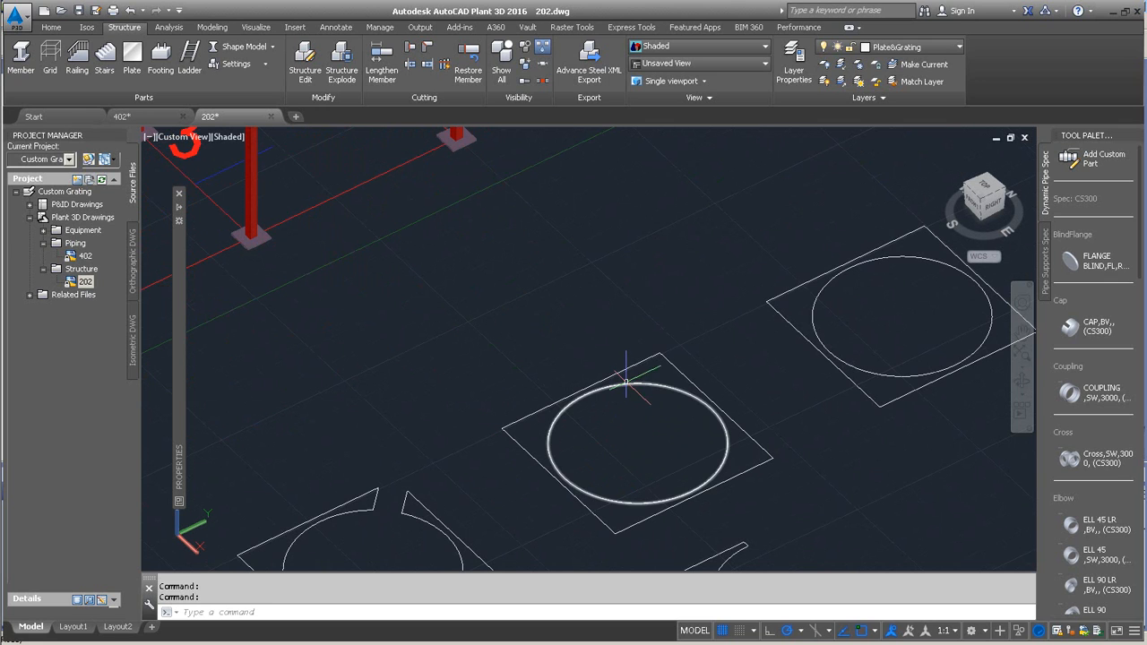
Create another grating plate from the second square outline as an existing polyline
click(628, 385)
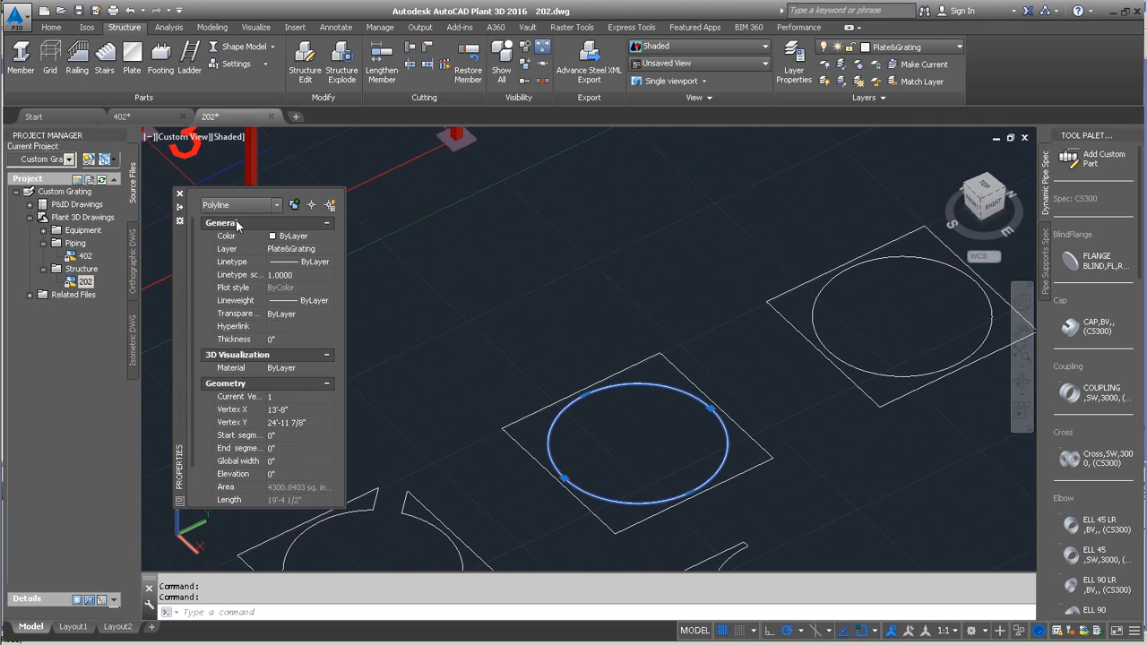
mouse_move(207, 270)
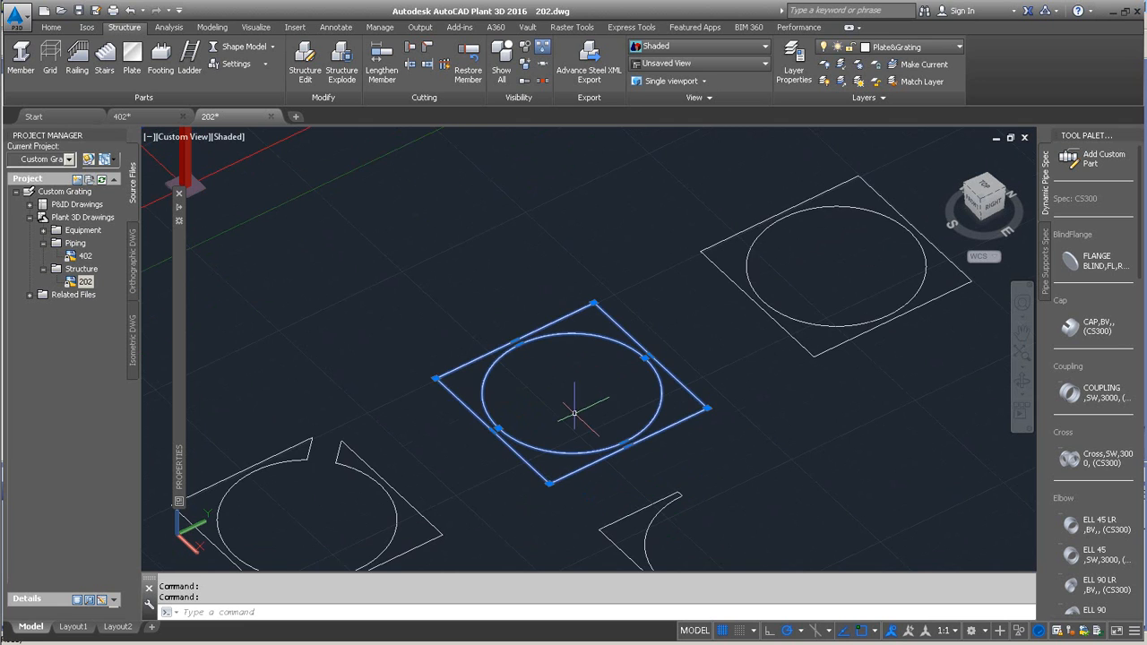
key(Escape)
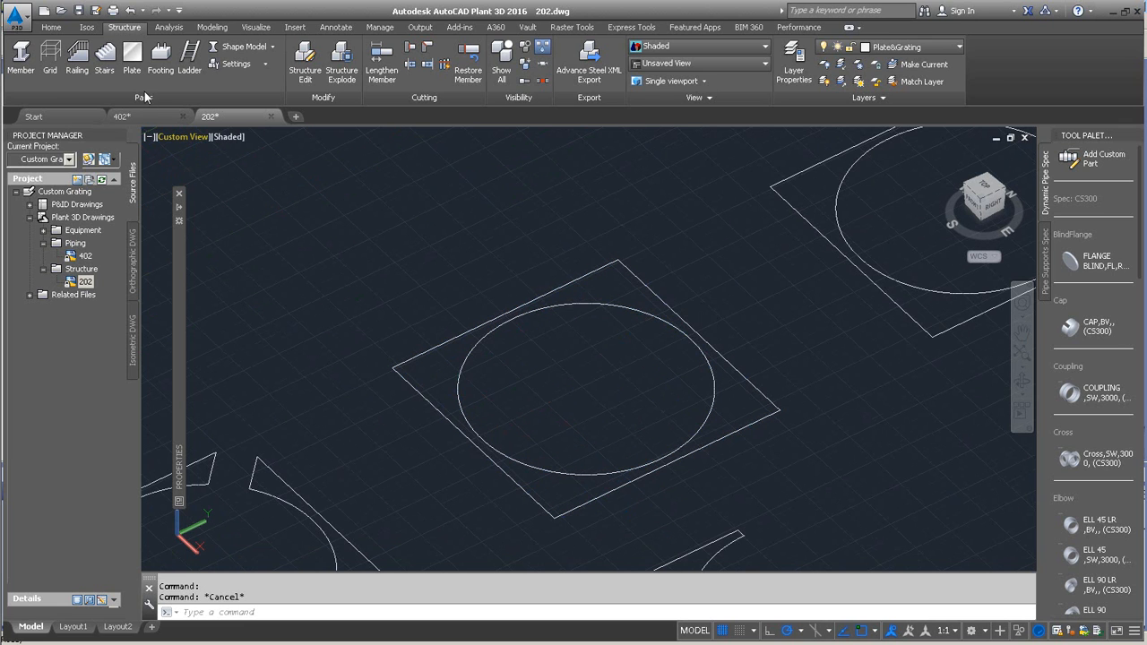
click(133, 57)
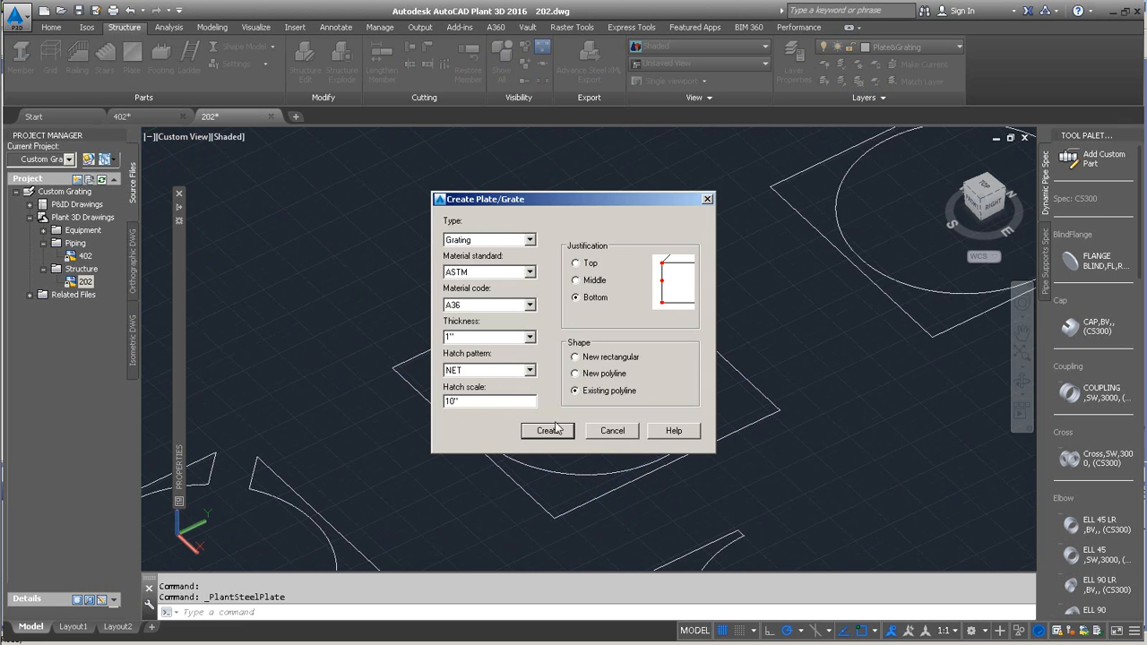
click(549, 430)
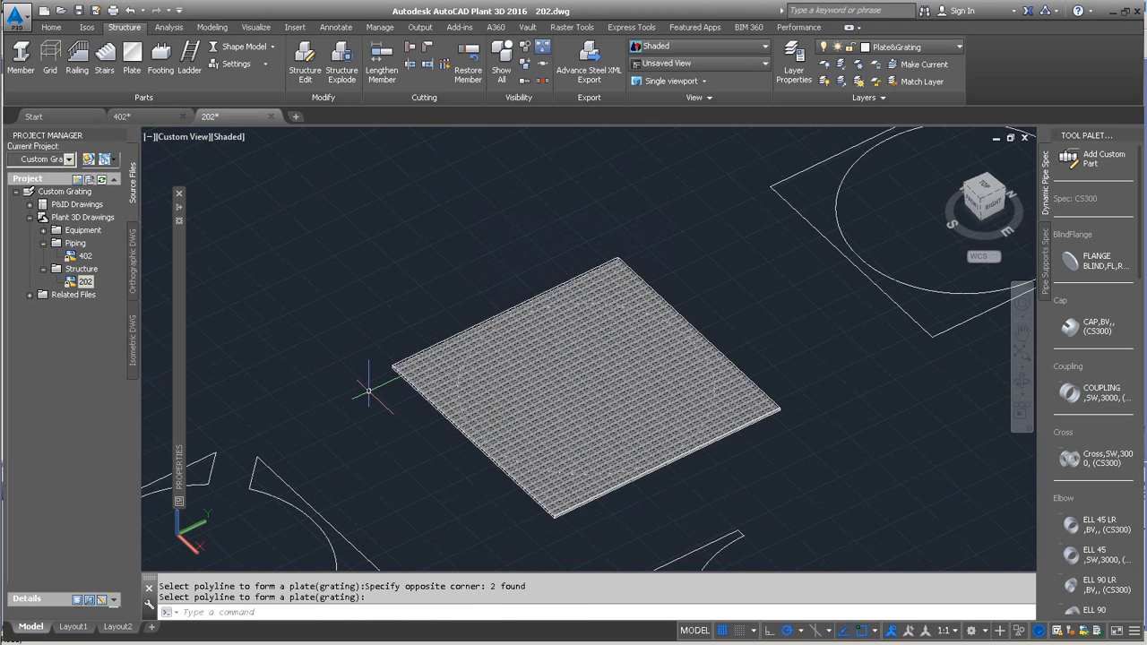
mouse_move(380, 286)
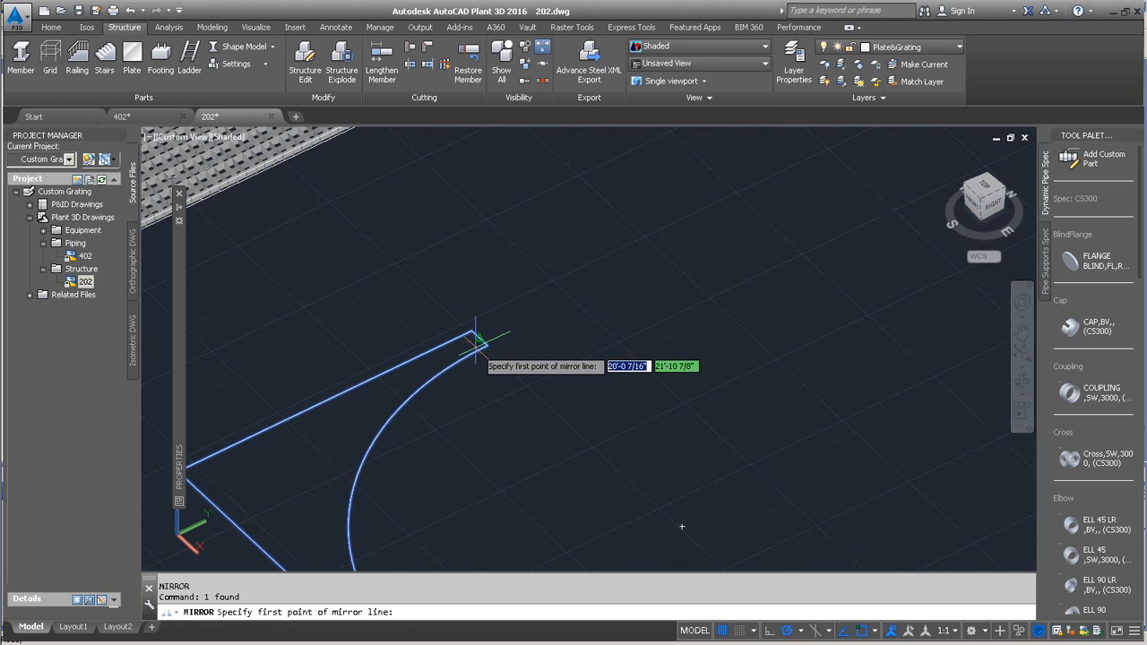
click(477, 339)
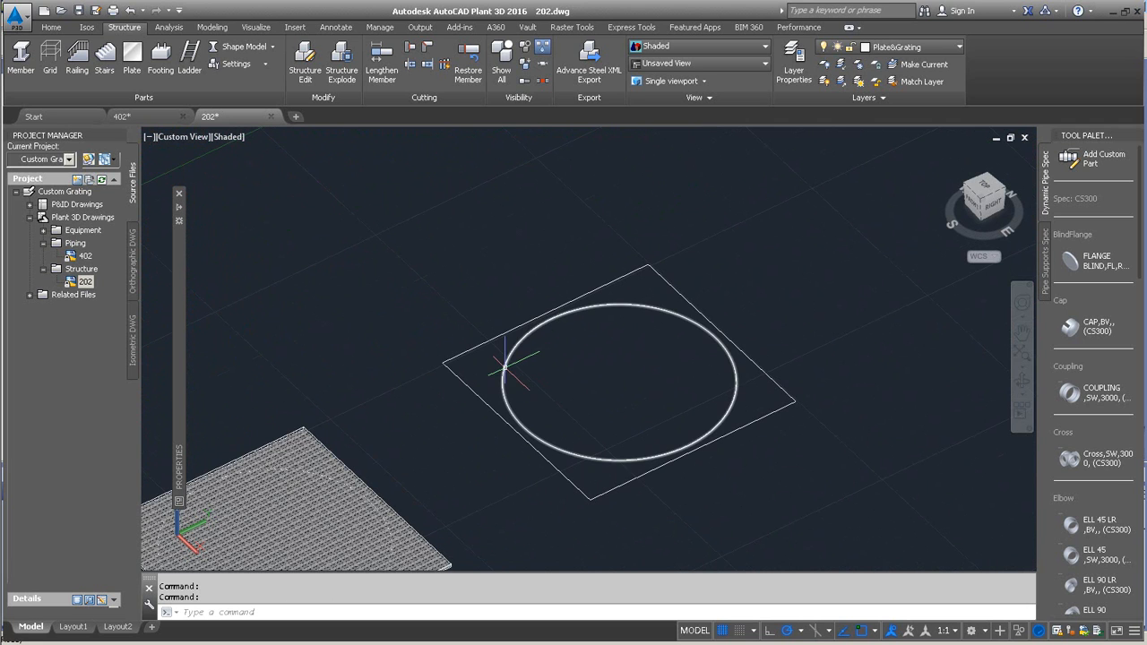
key(Escape)
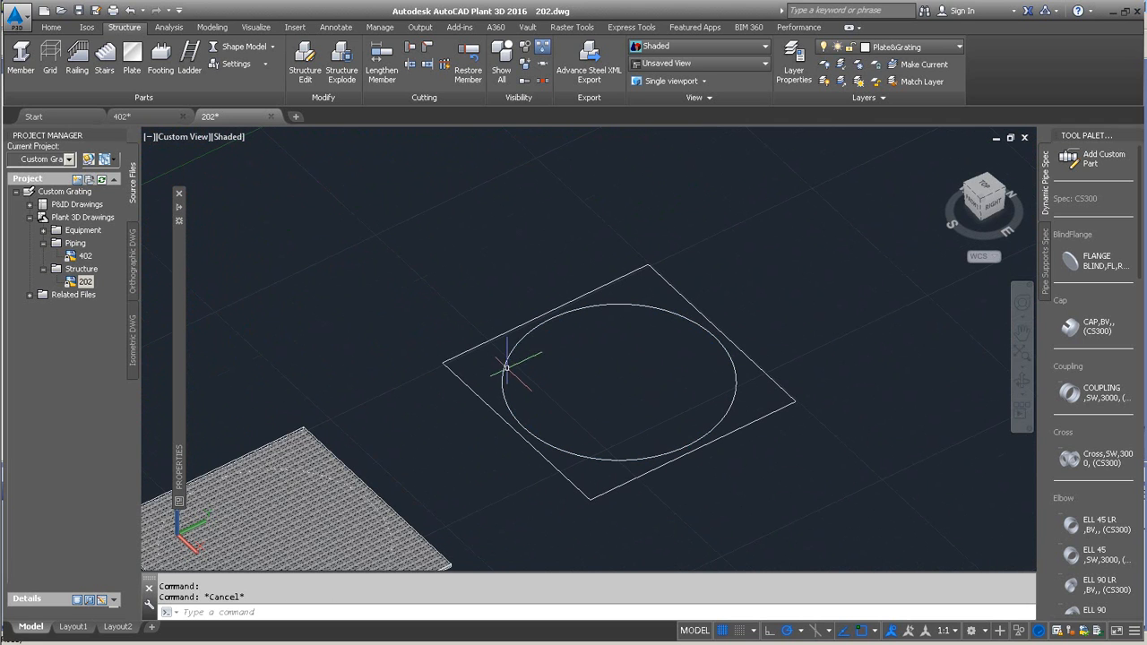
click(133, 54)
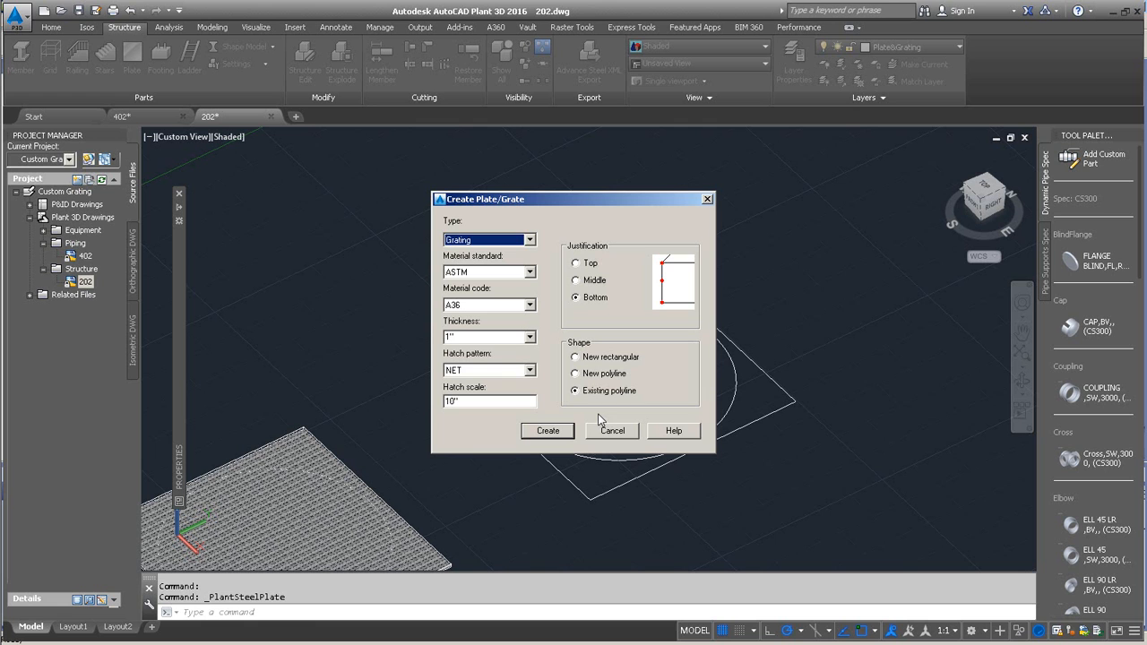
click(549, 430)
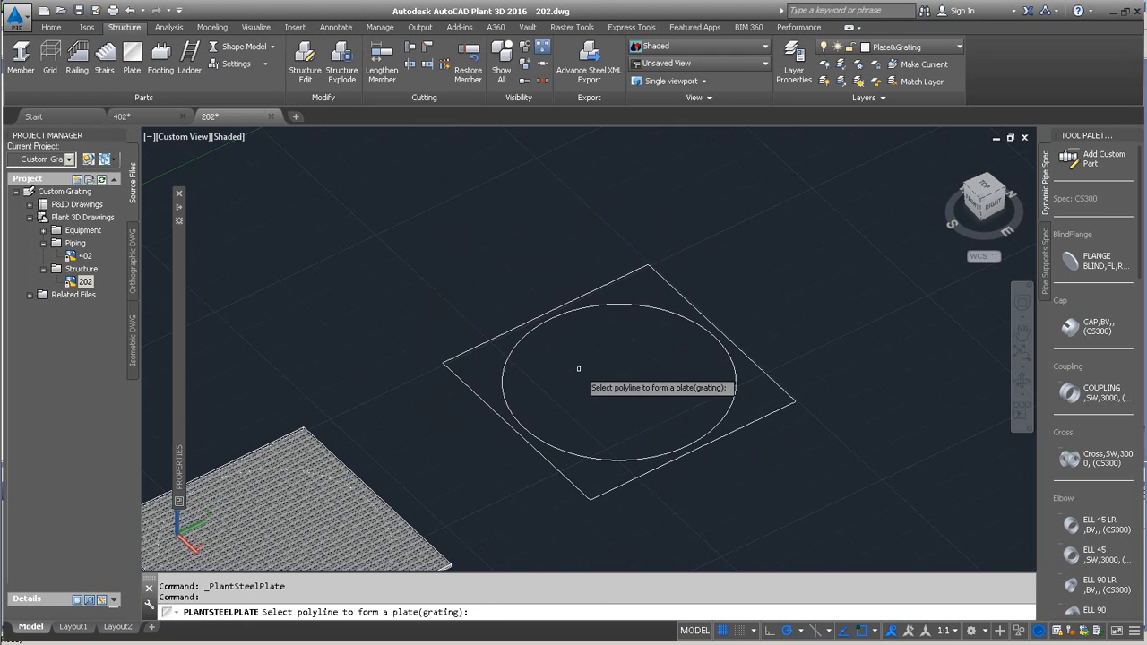
click(516, 395)
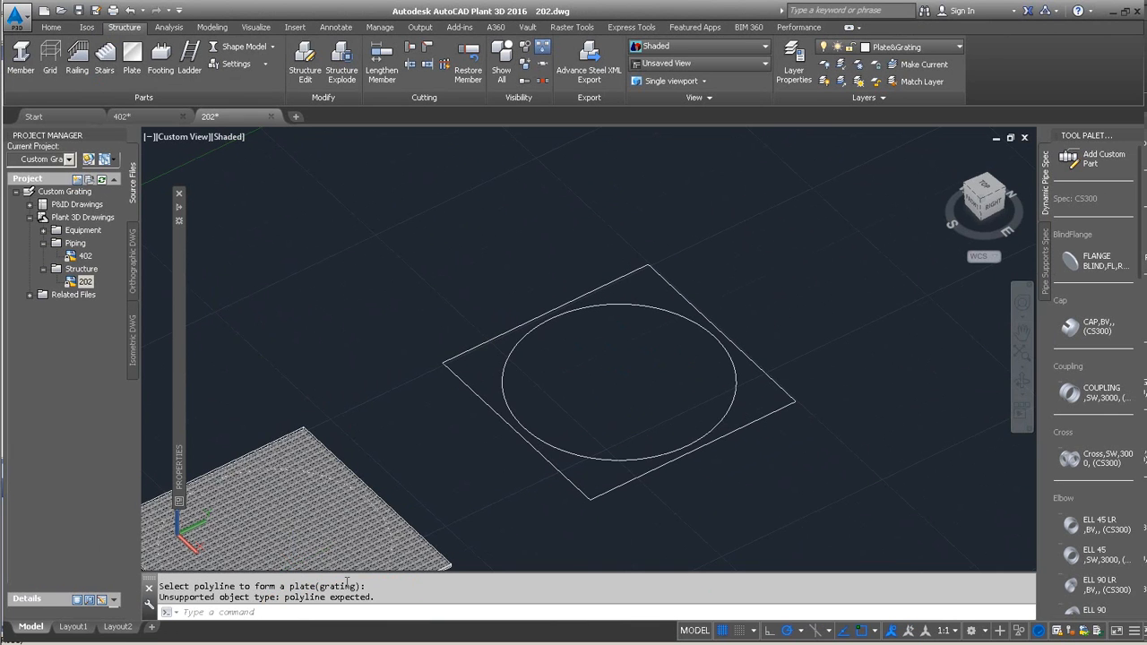
click(524, 339)
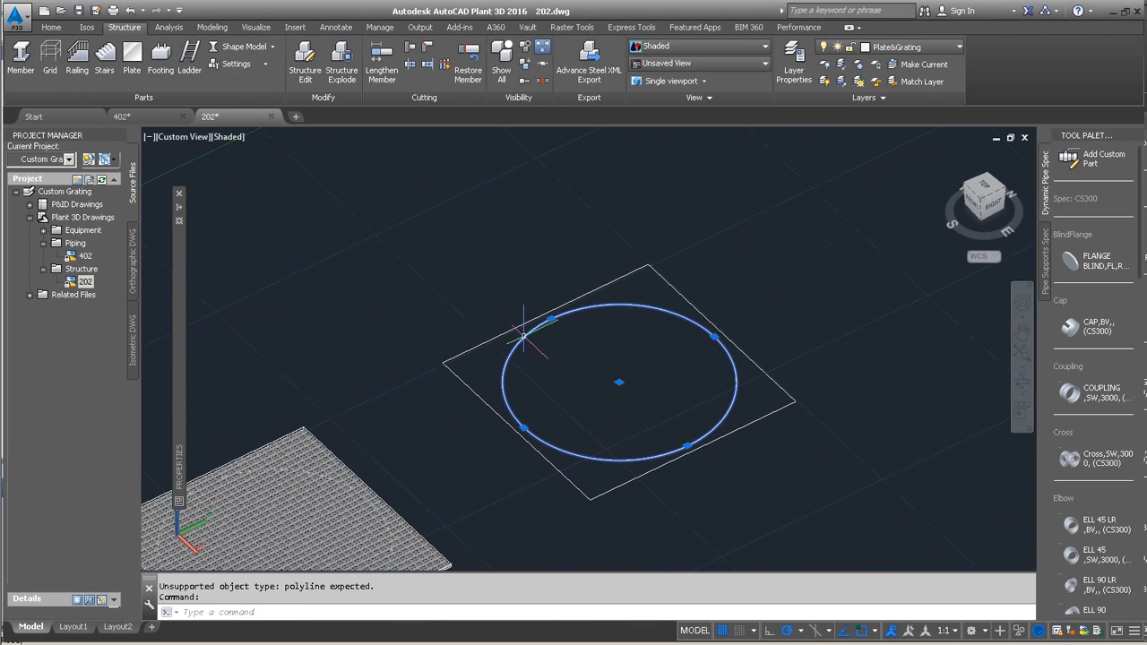
key(Escape)
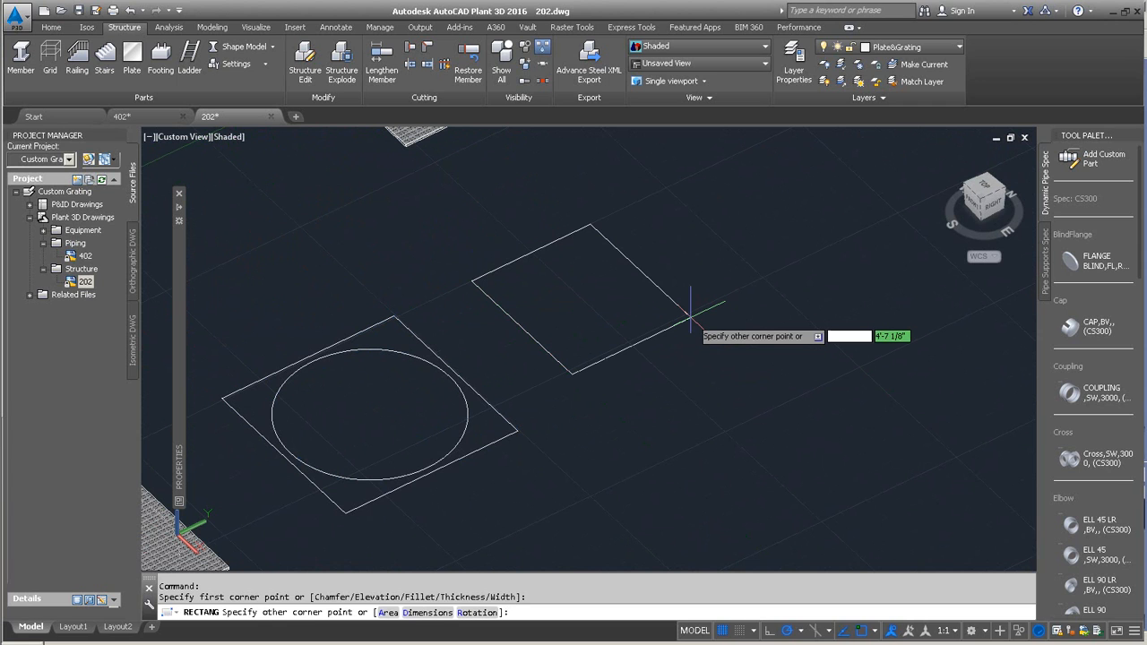
Draw a 6'8" square and centre a circle in it using Mid Between 2 Points
text(6'8")
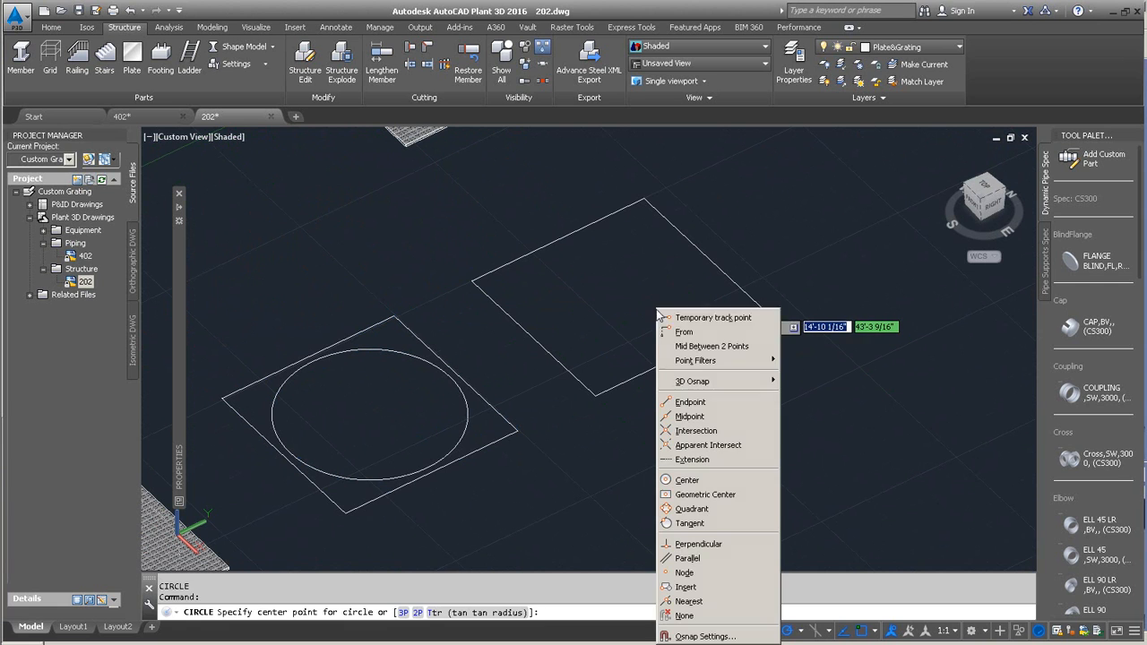
click(706, 495)
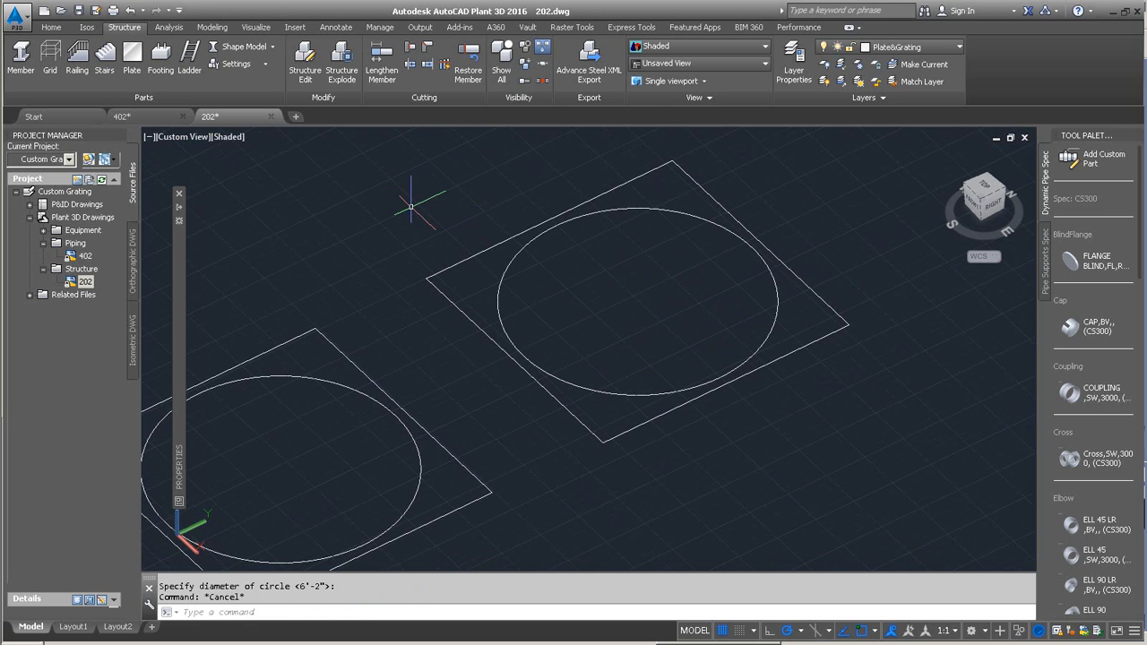
mouse_move(374, 222)
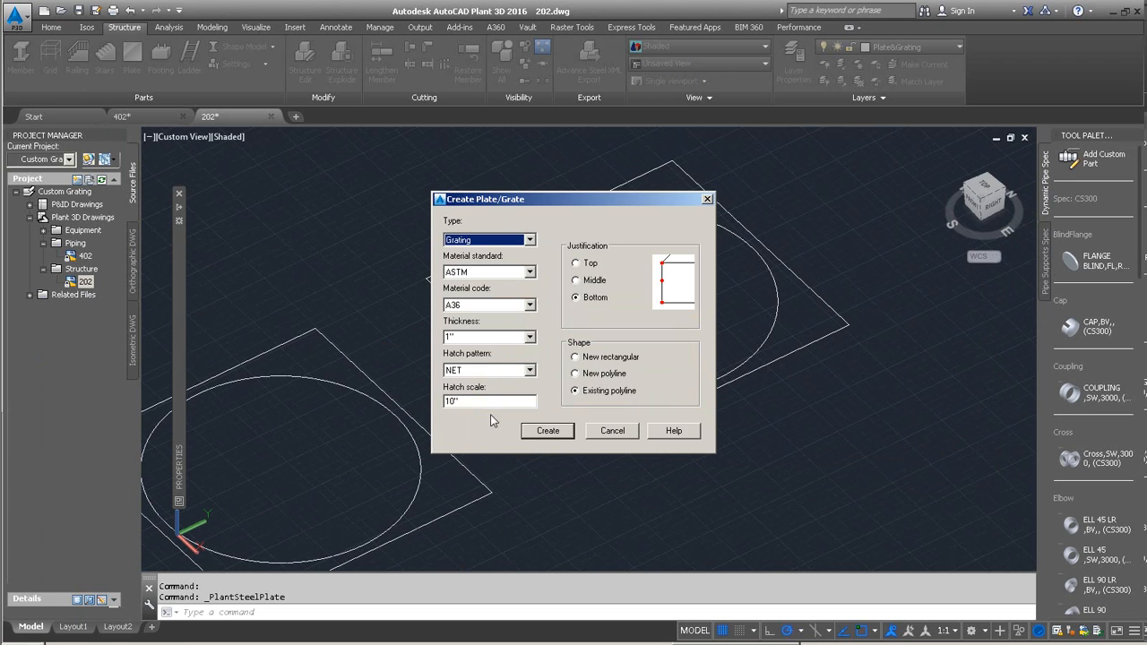
Cancel the plate dialog and hatch the square-minus-circle area with the NET pattern
click(547, 430)
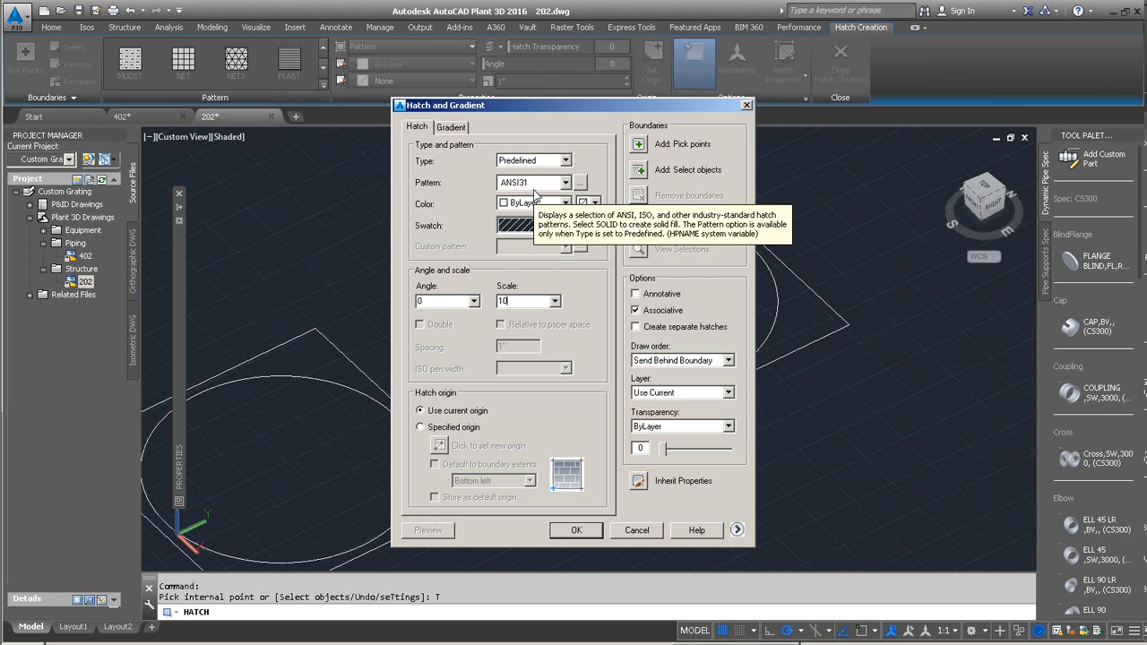
click(565, 183)
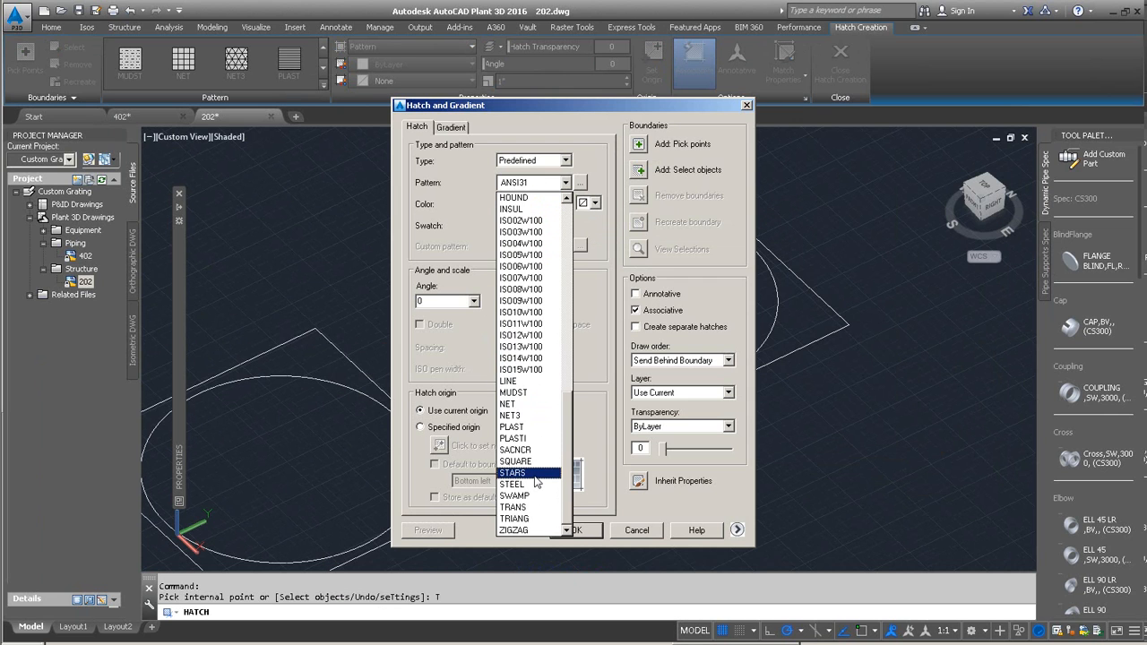
click(508, 415)
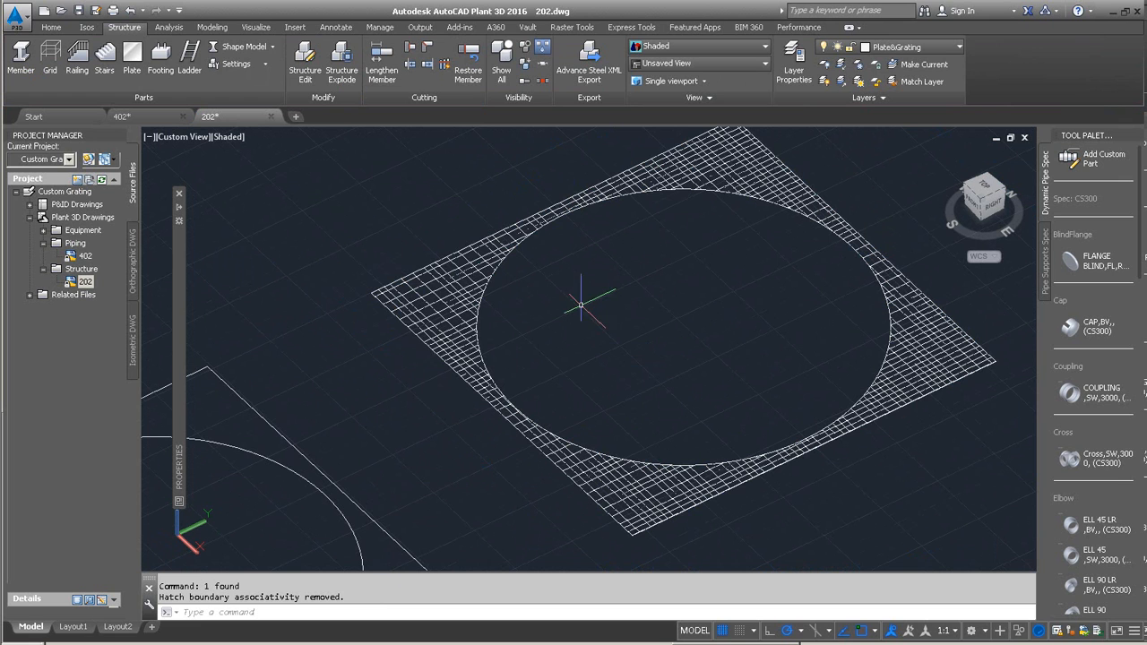
mouse_move(420, 341)
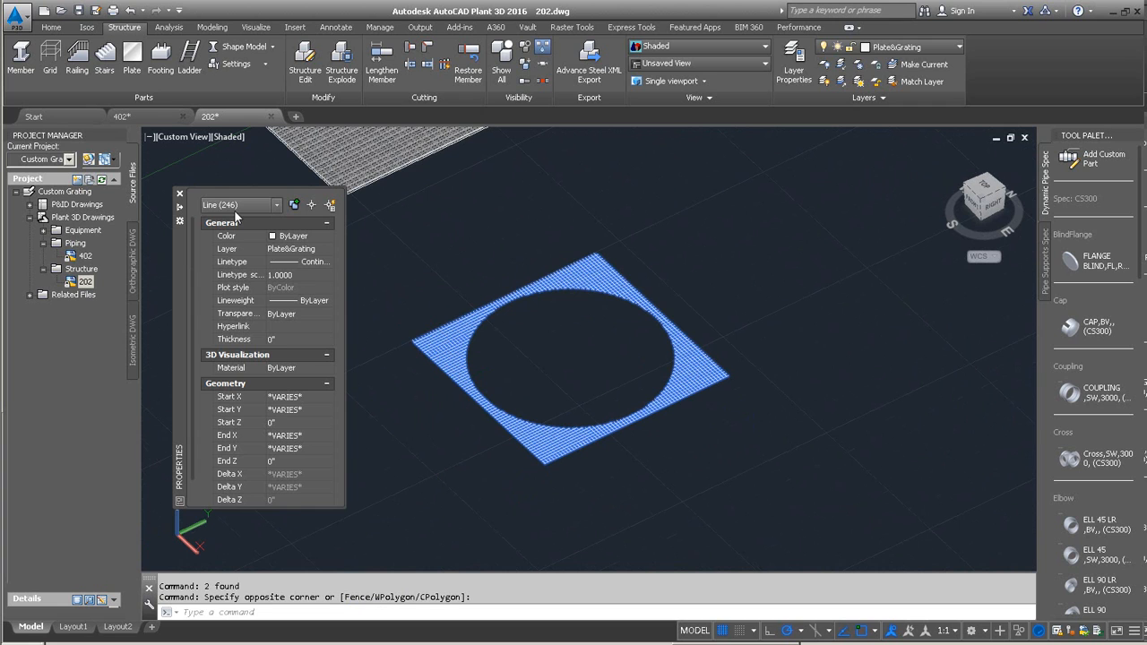
mouse_move(235, 217)
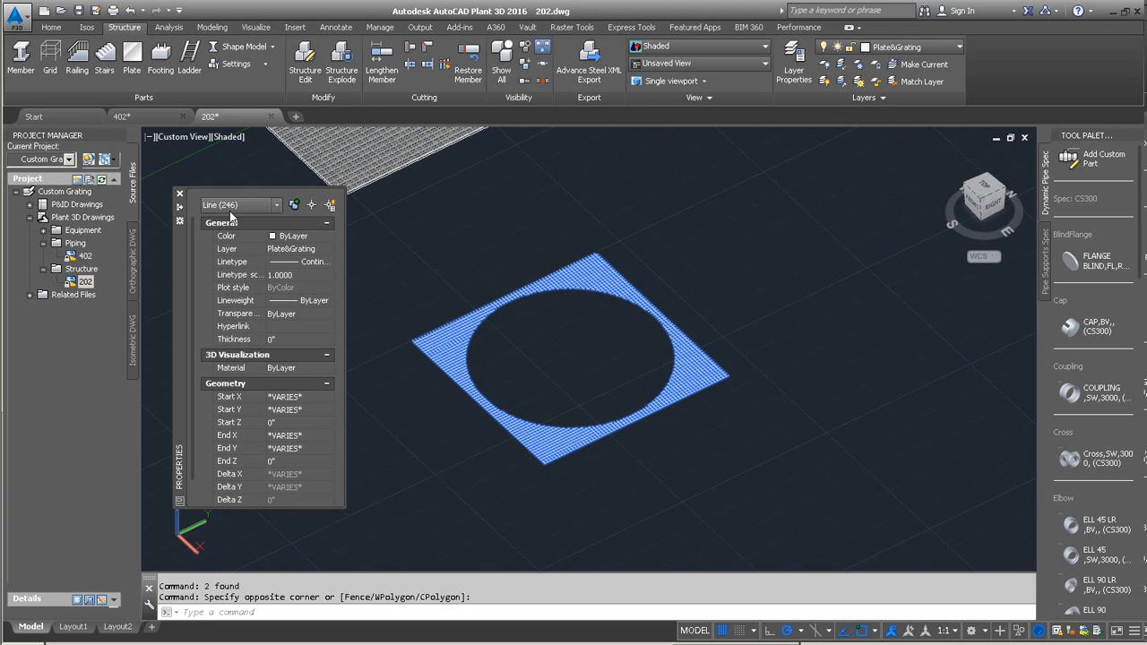
mouse_move(251, 321)
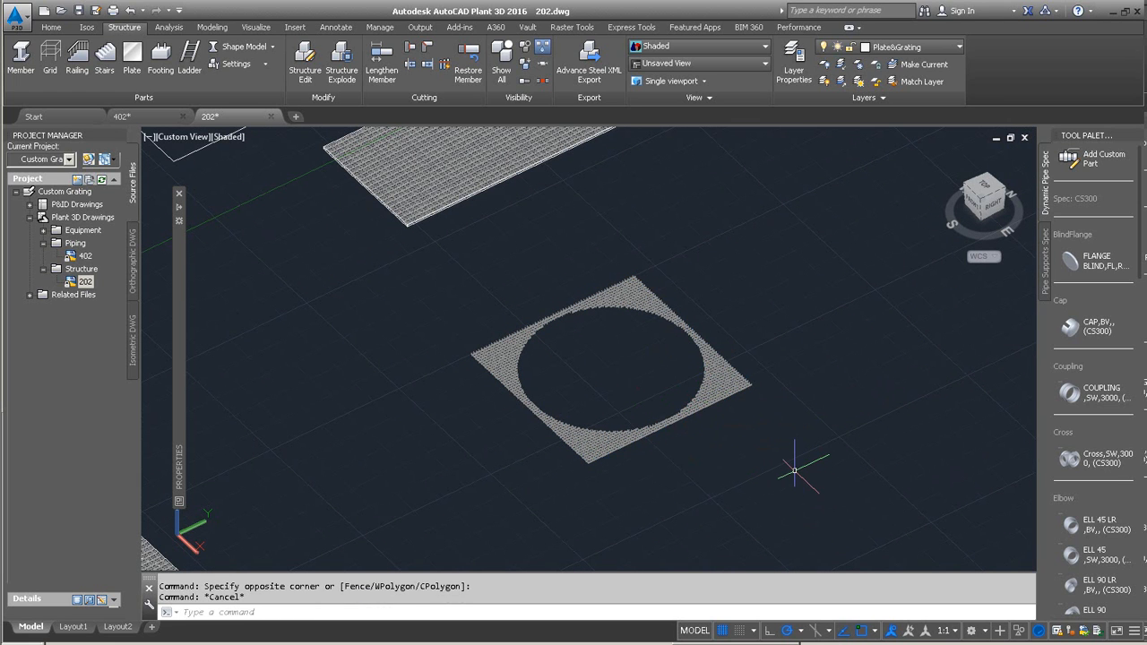
Group all the hatch lines as PROCESSTANK-GRATING via CLASSICGROUP
text(CLASSgr)
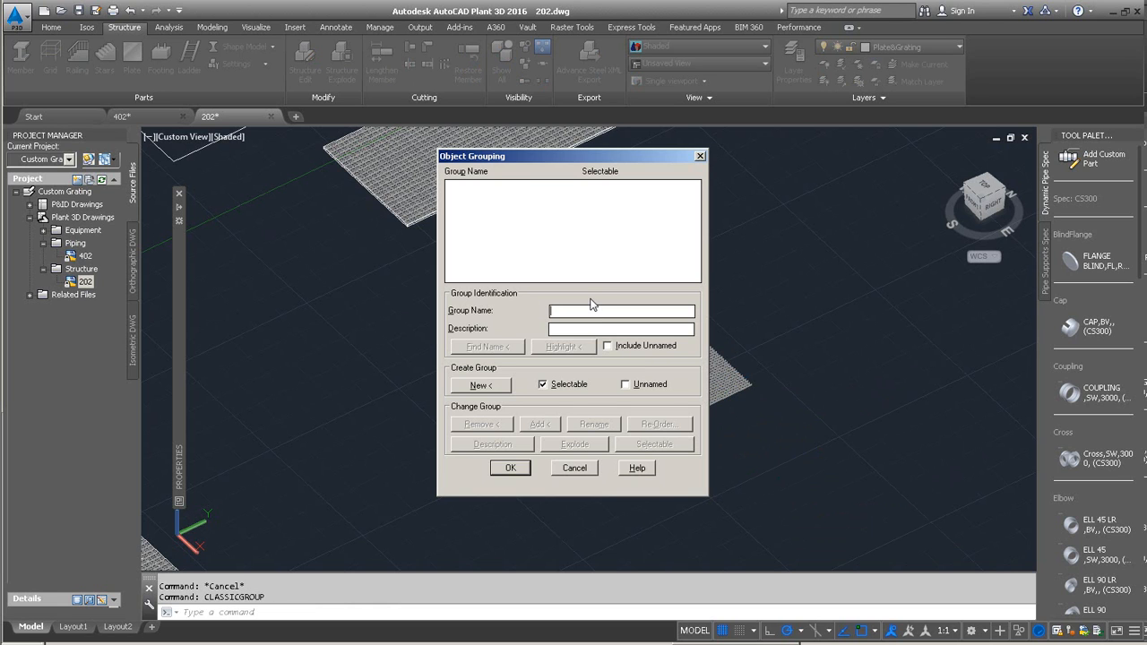
text(processtank-grating)
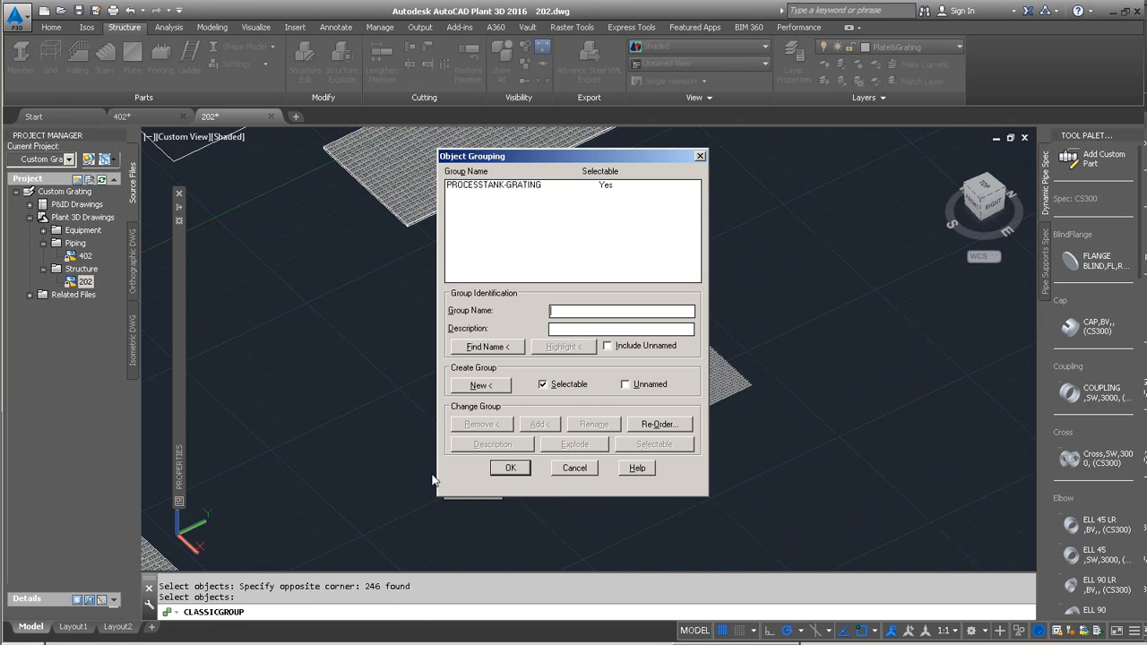
click(509, 466)
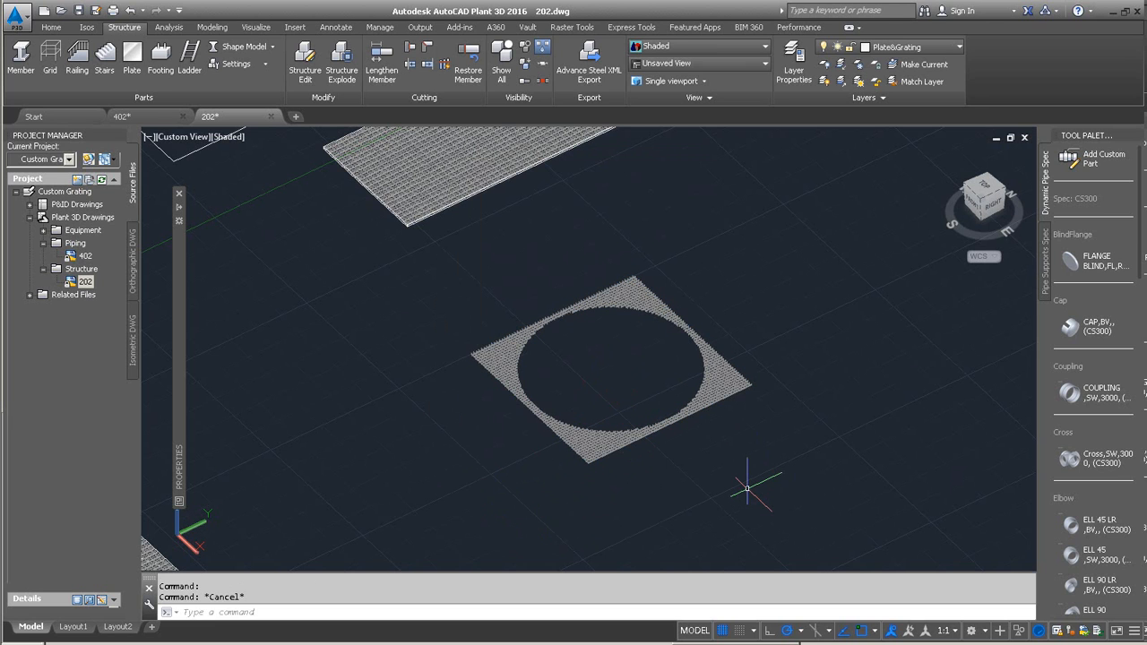
Run the GROUP command to group the cutout grating lines
text(GROUP)
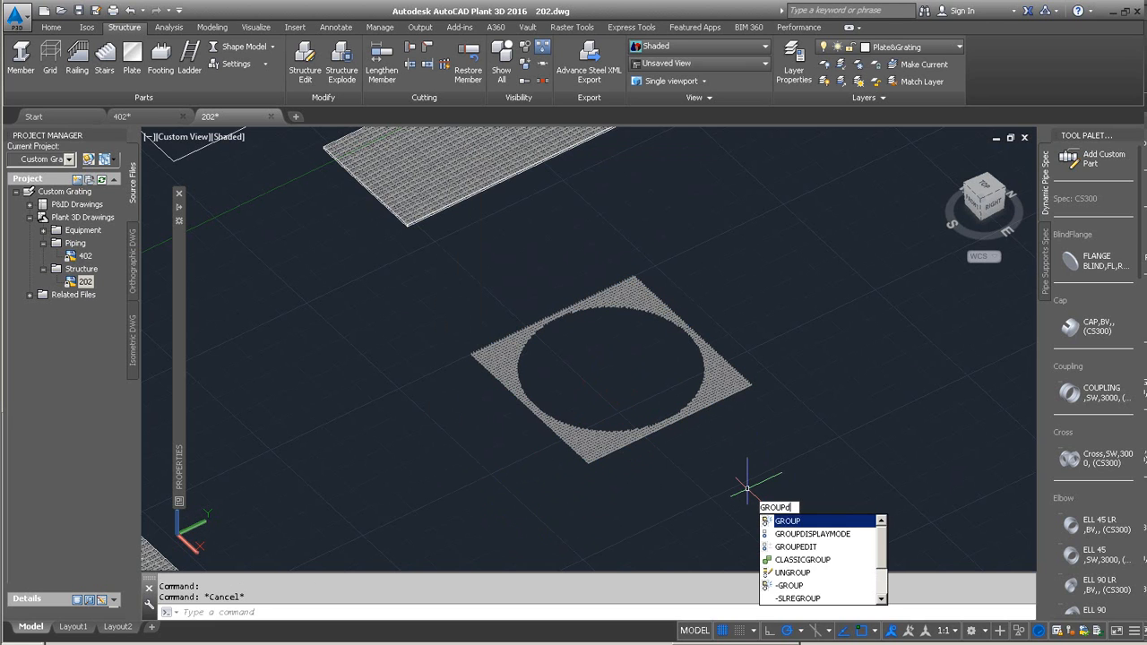
click(812, 534)
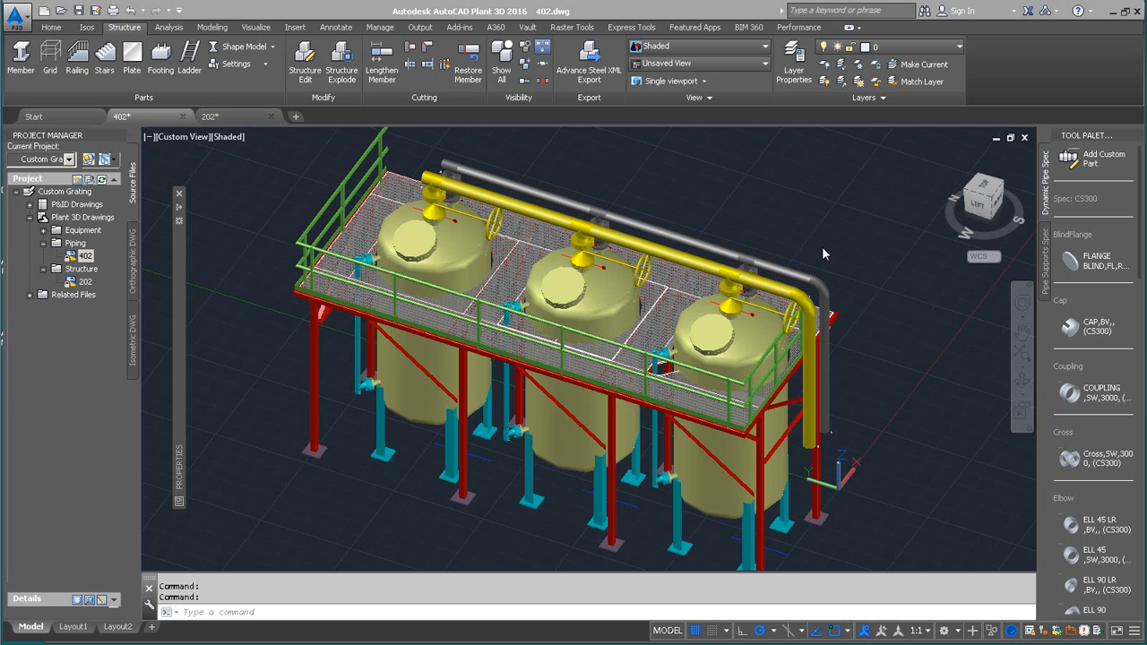
mouse_move(836, 255)
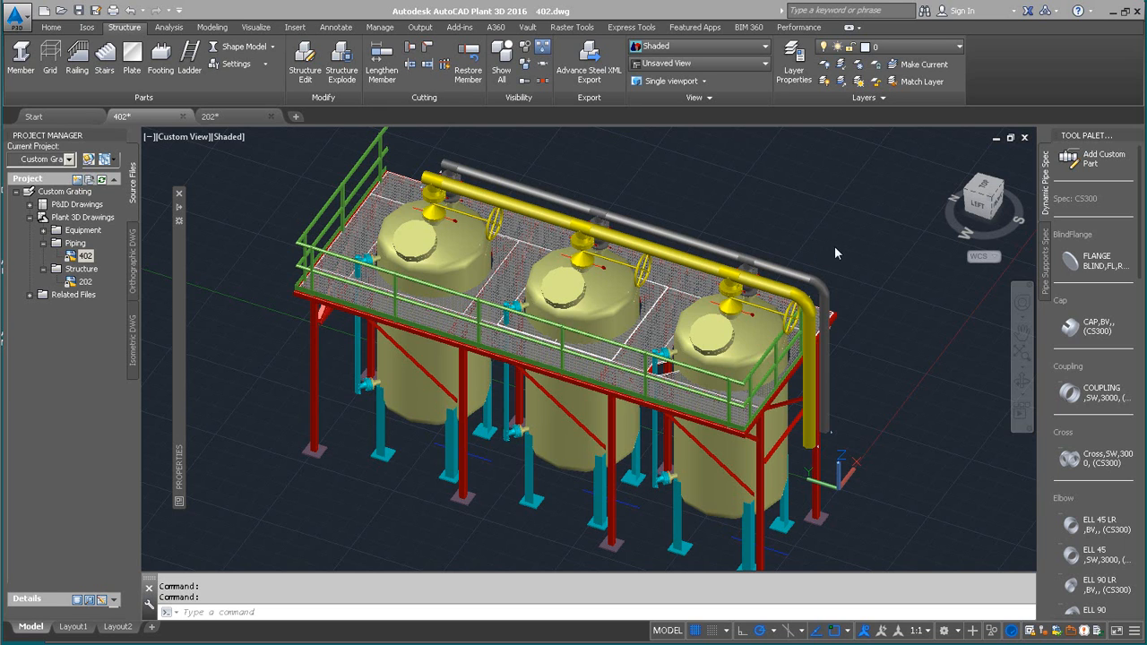